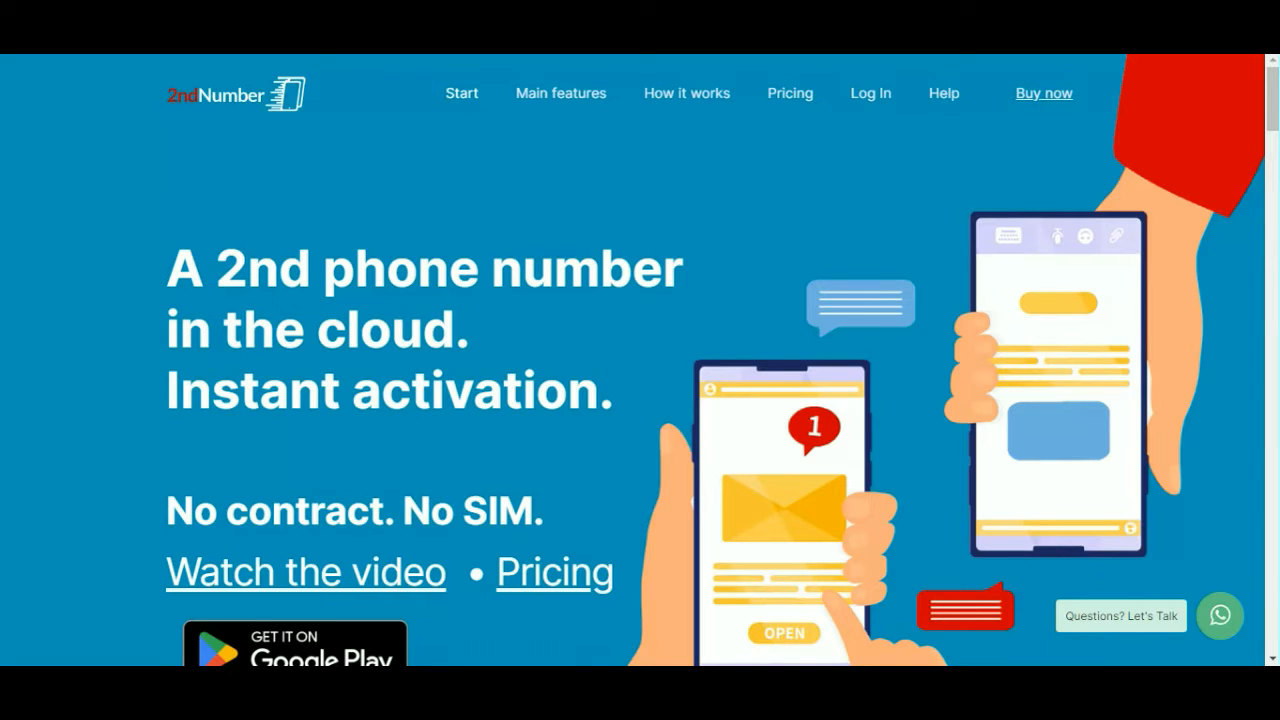
mouse_move(1022, 448)
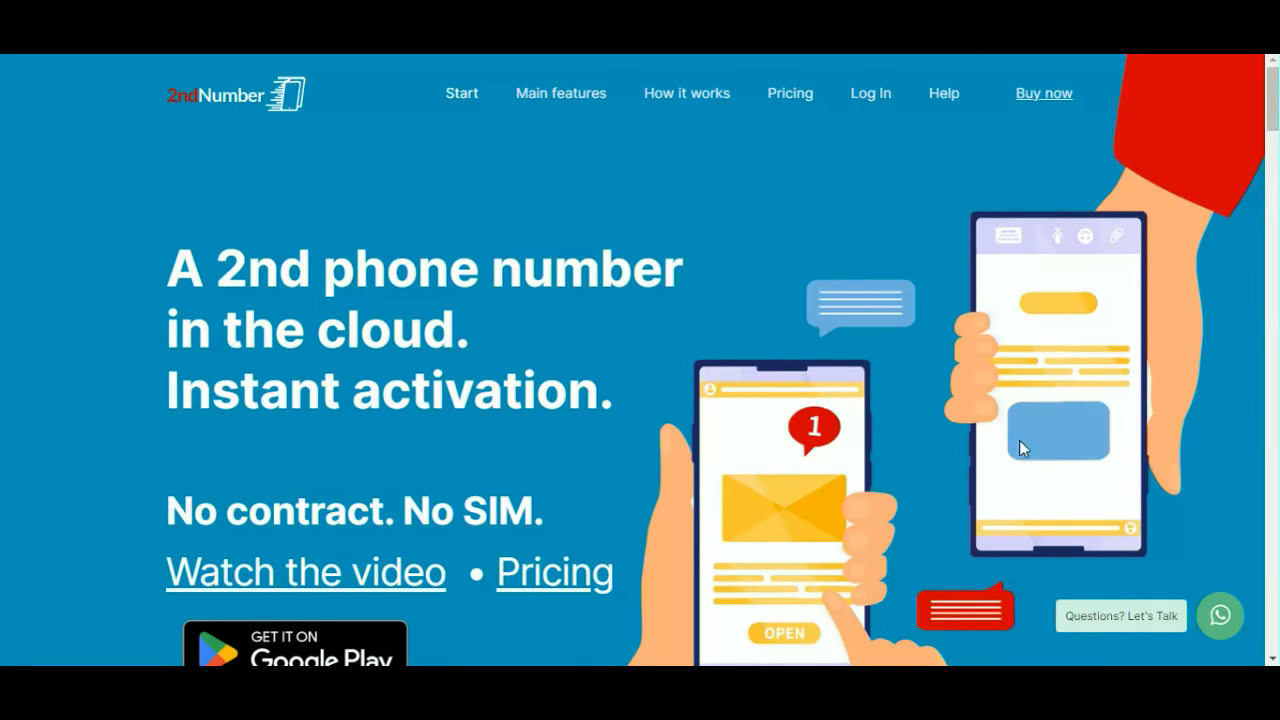
mouse_move(1145, 623)
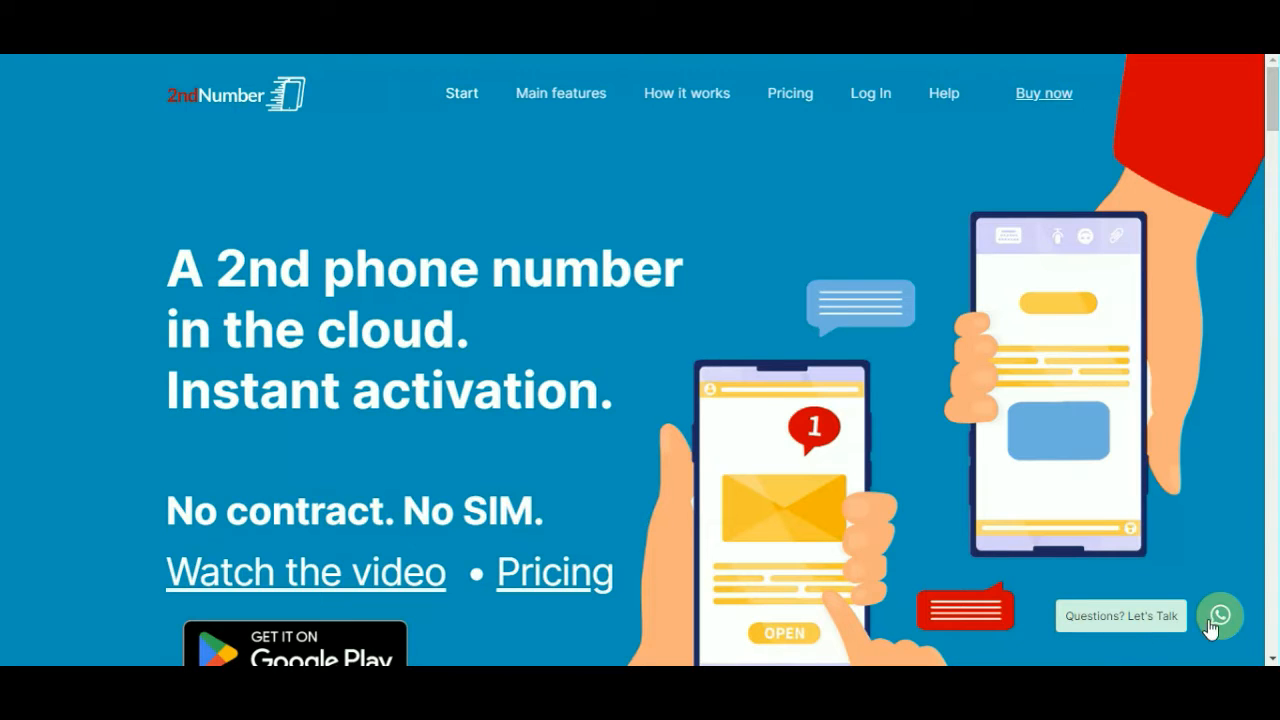
Send 'Go' through the 2ndNumber site's WhatsApp 'Let's Talk' chat bubble.
left_click(1219, 615)
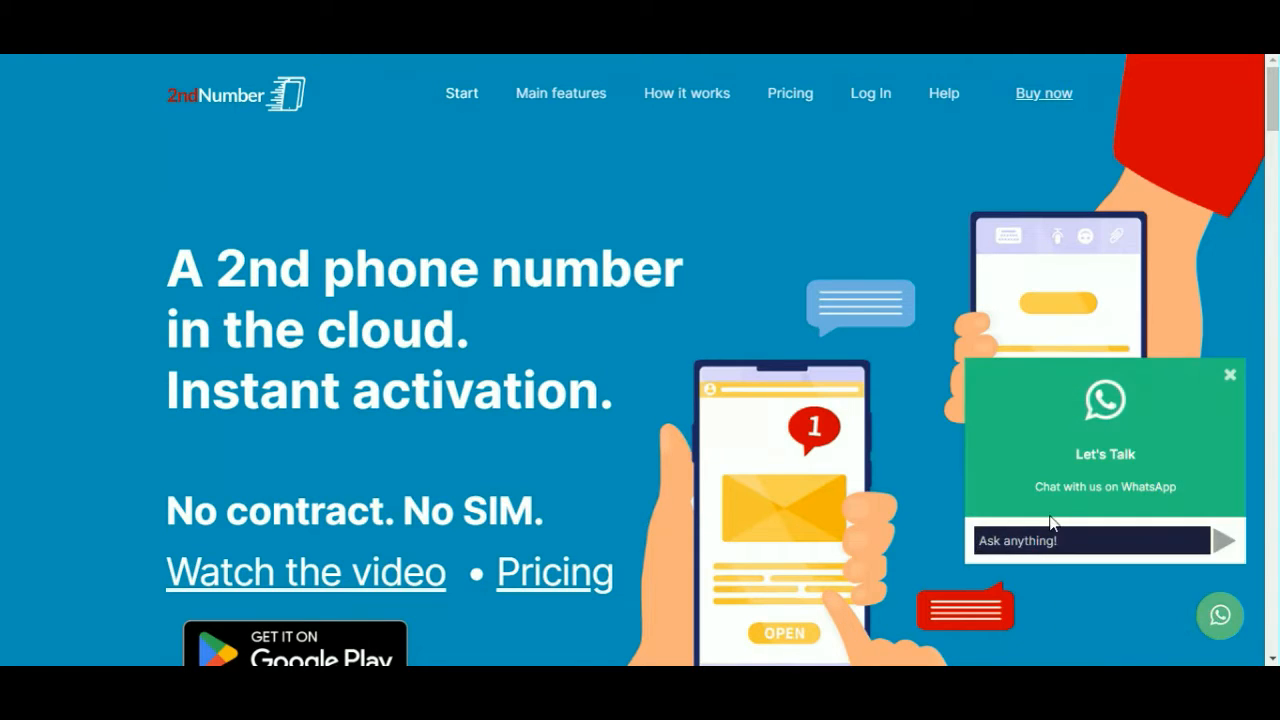
left_click(1090, 540)
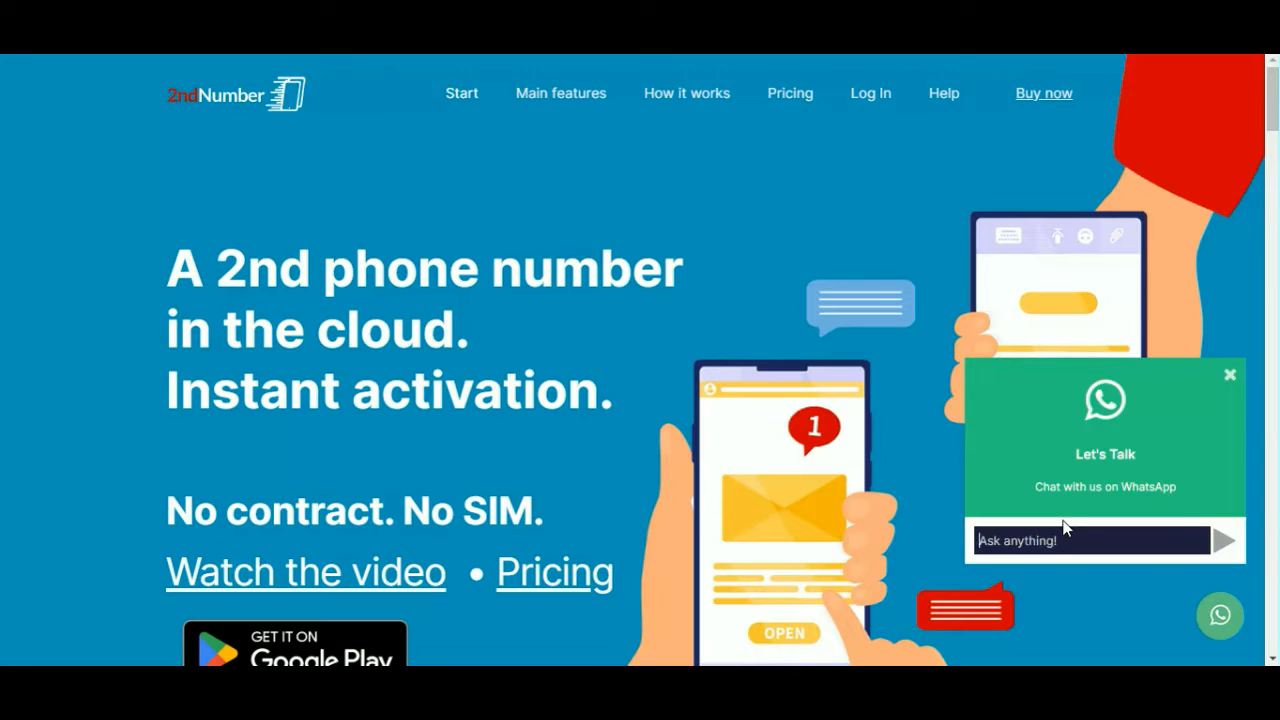
type("Go")
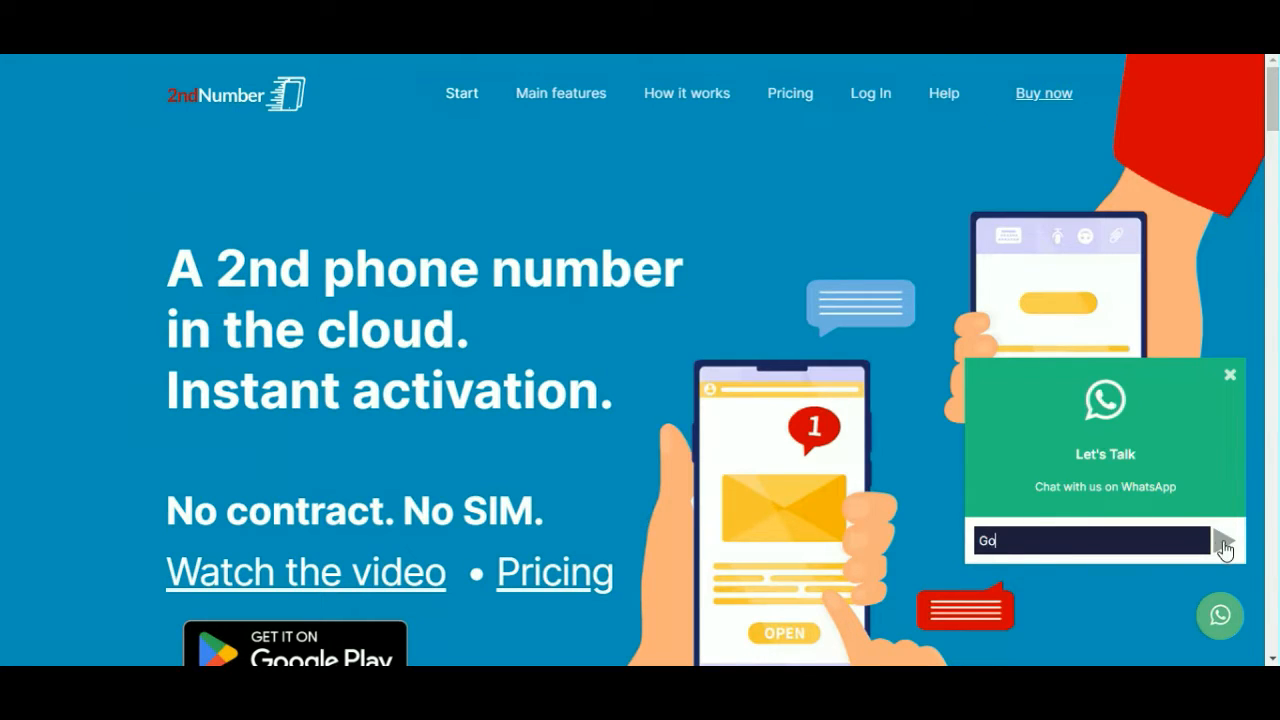
left_click(1224, 540)
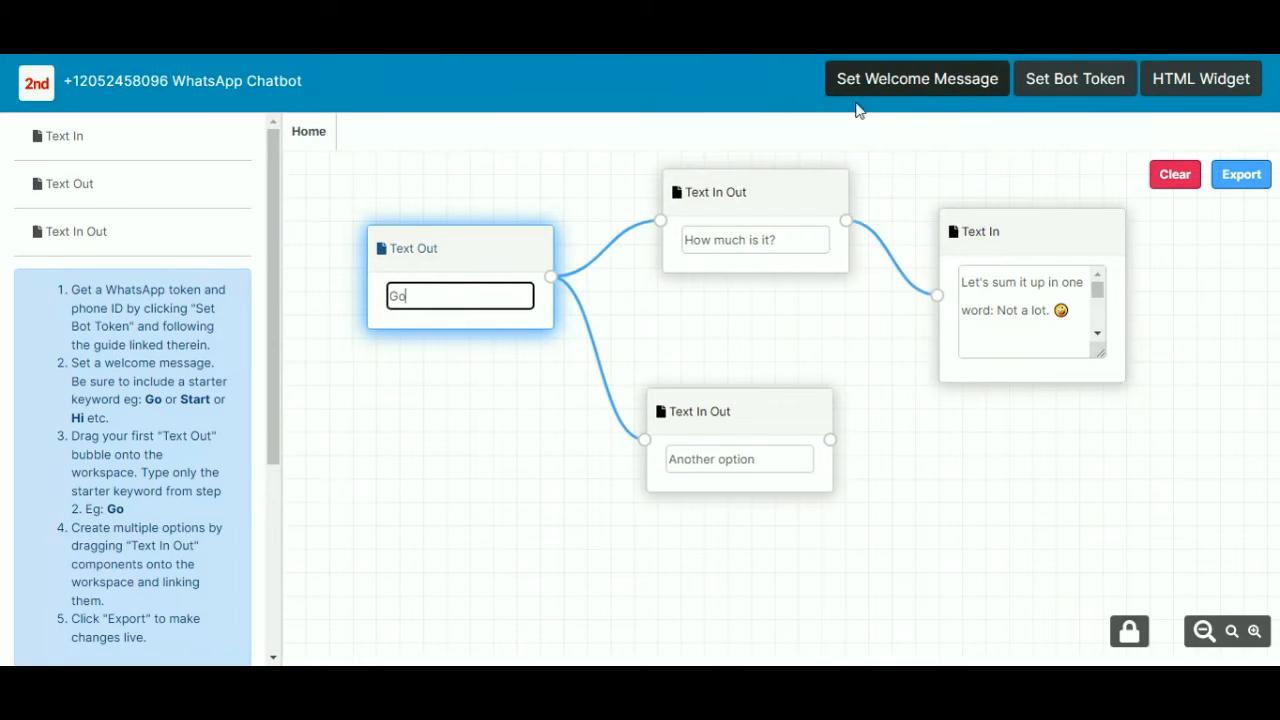
Append 'Type Go to start.' to the bot welcome message and save it.
left_click(916, 78)
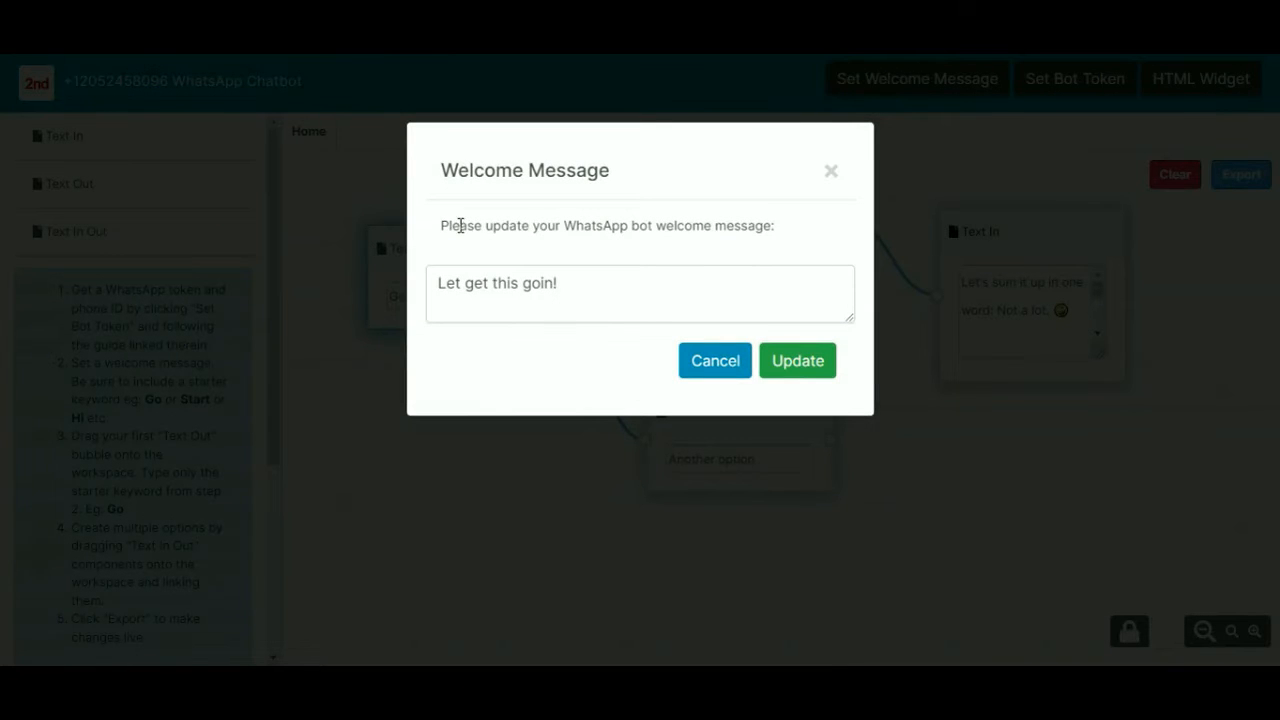
mouse_move(560, 225)
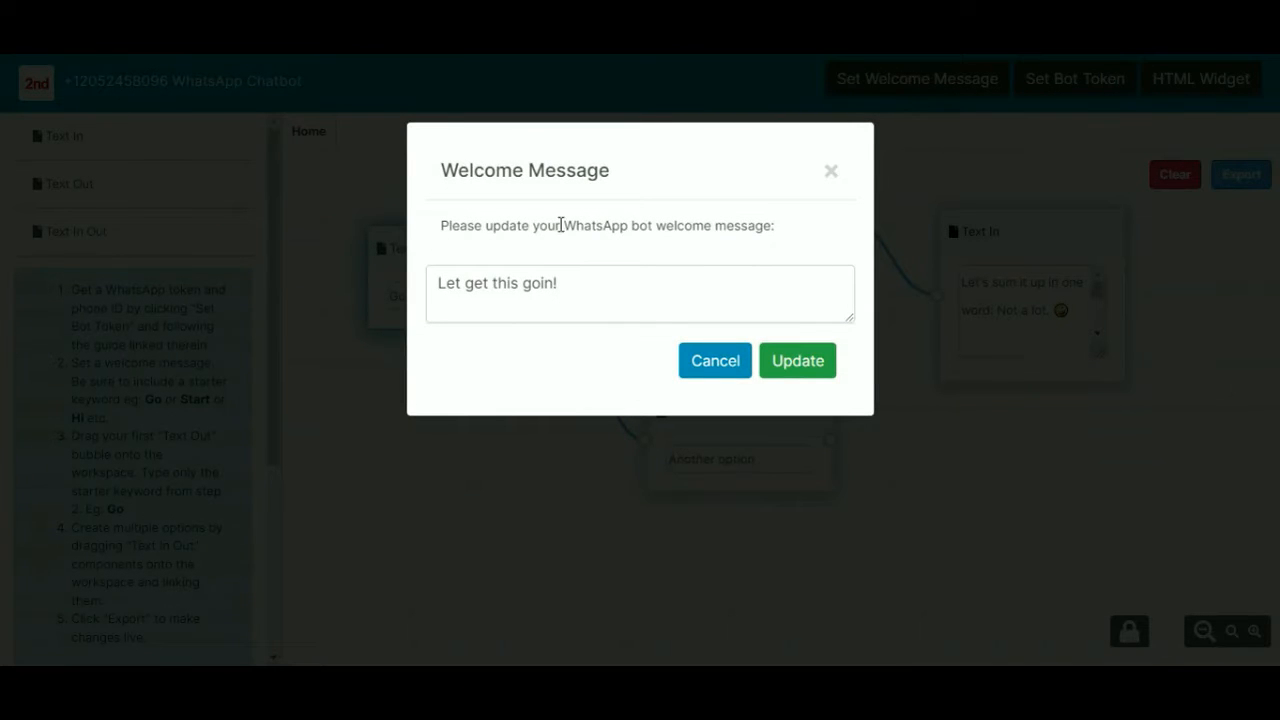
left_click(640, 293)
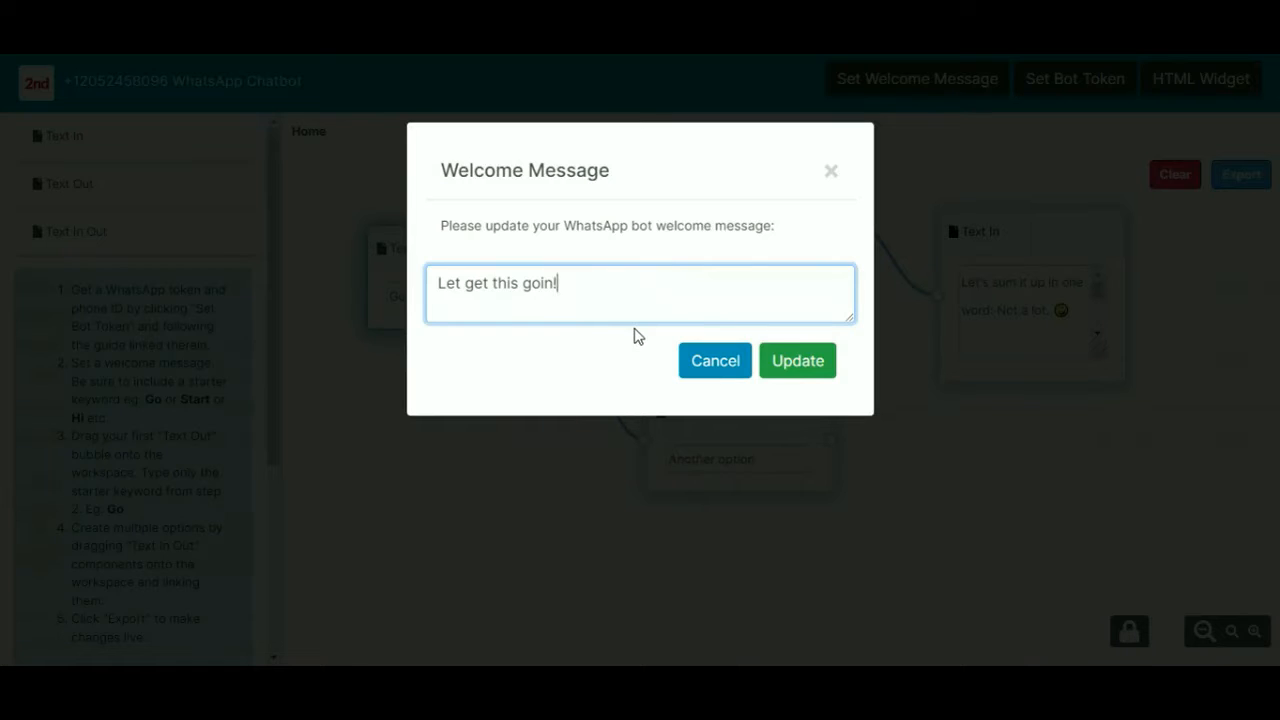
type("Tye")
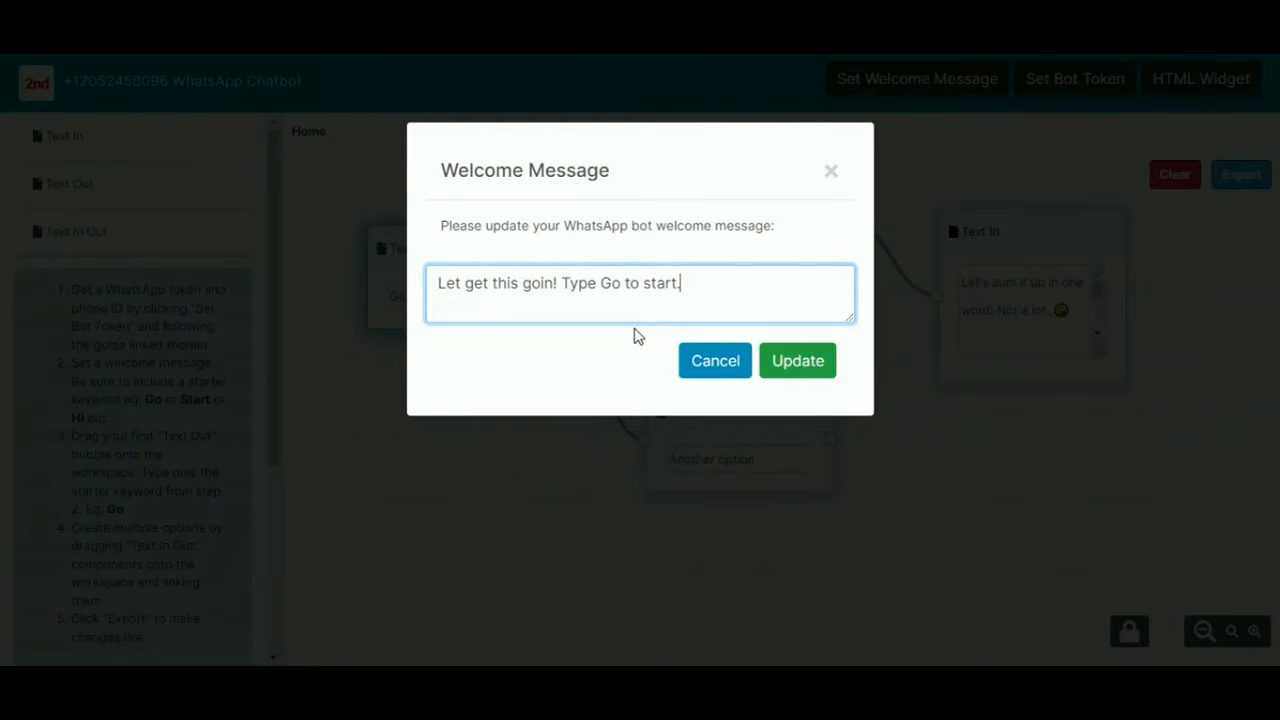
left_click(797, 360)
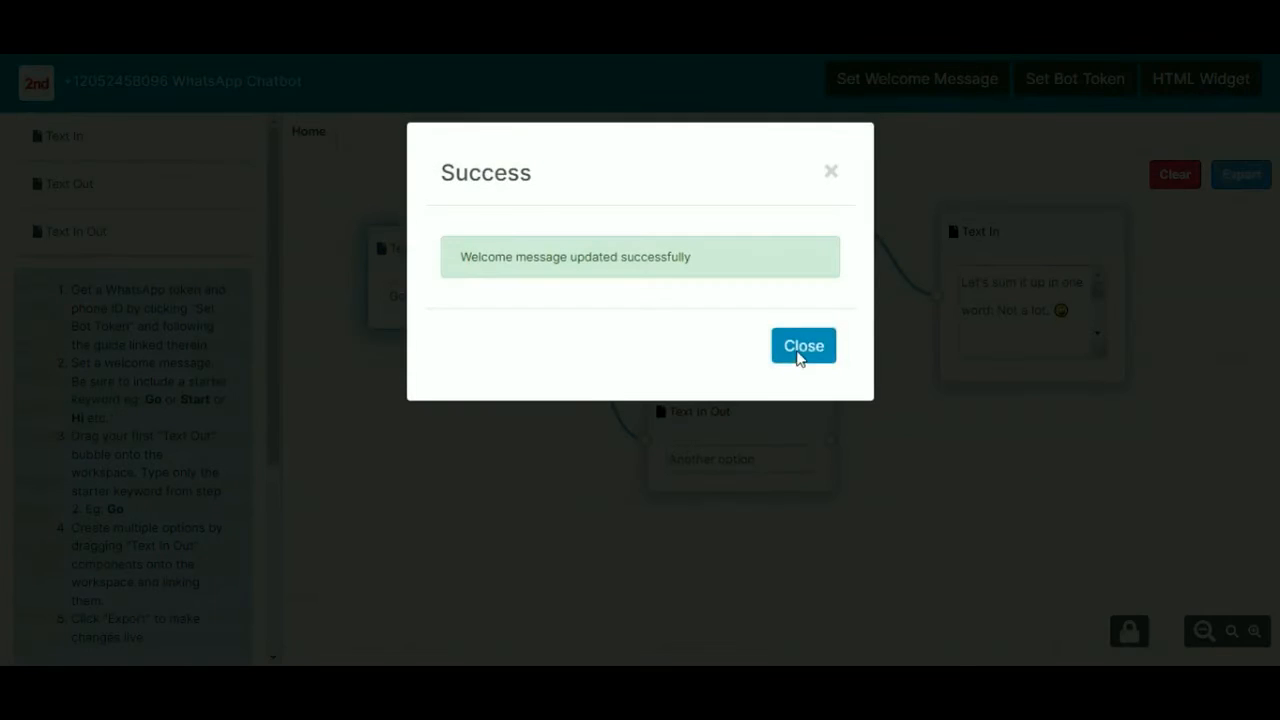
left_click(803, 345)
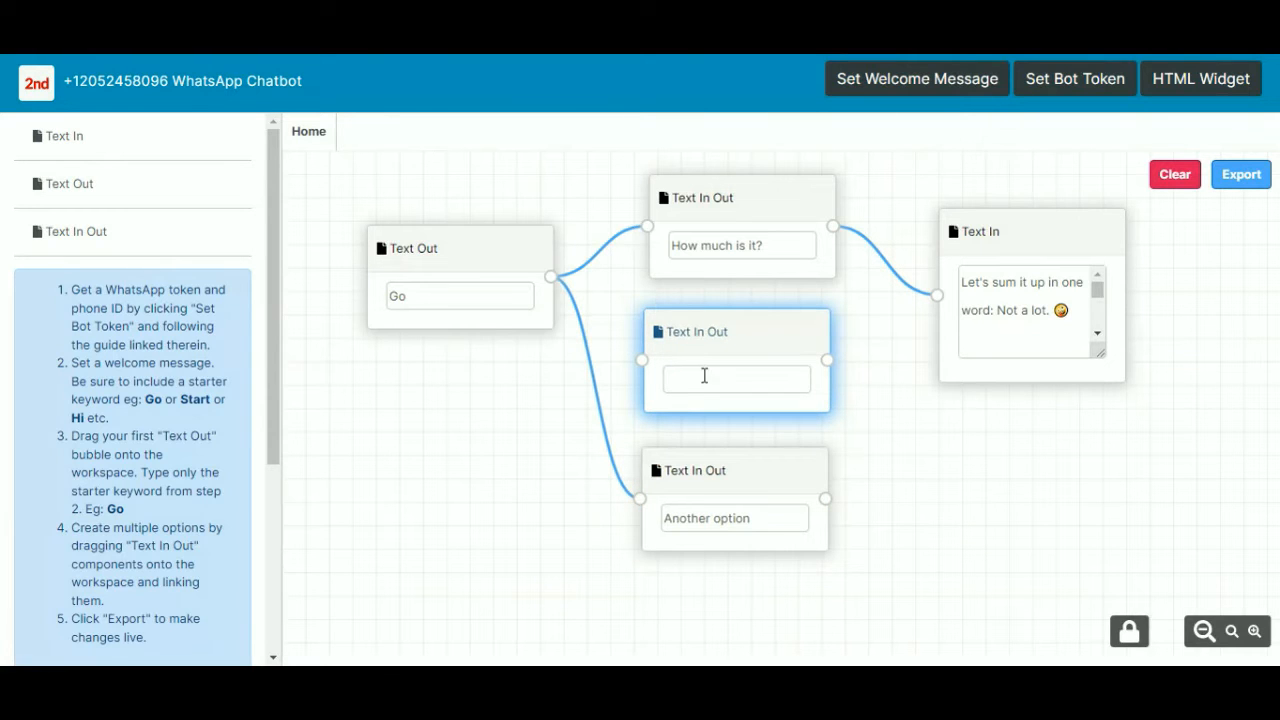
Rename the 'Another option' node to 'Another option 3'.
left_click(736, 378)
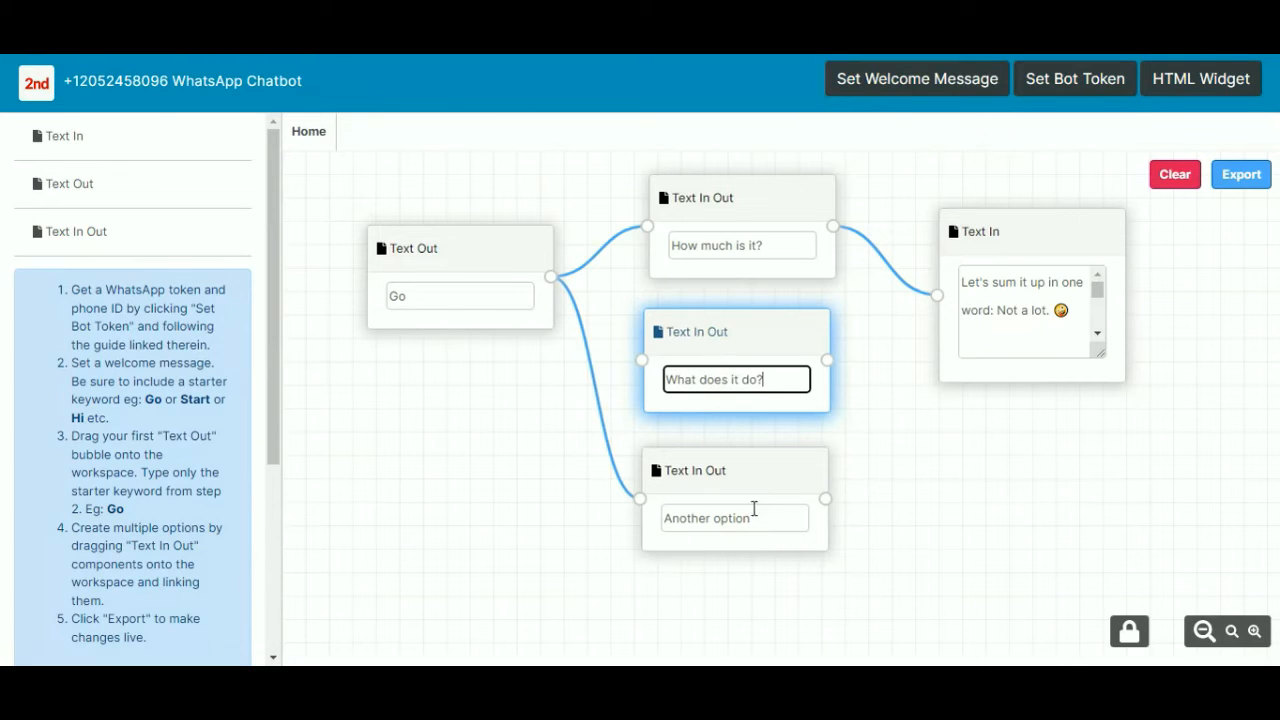
type("3")
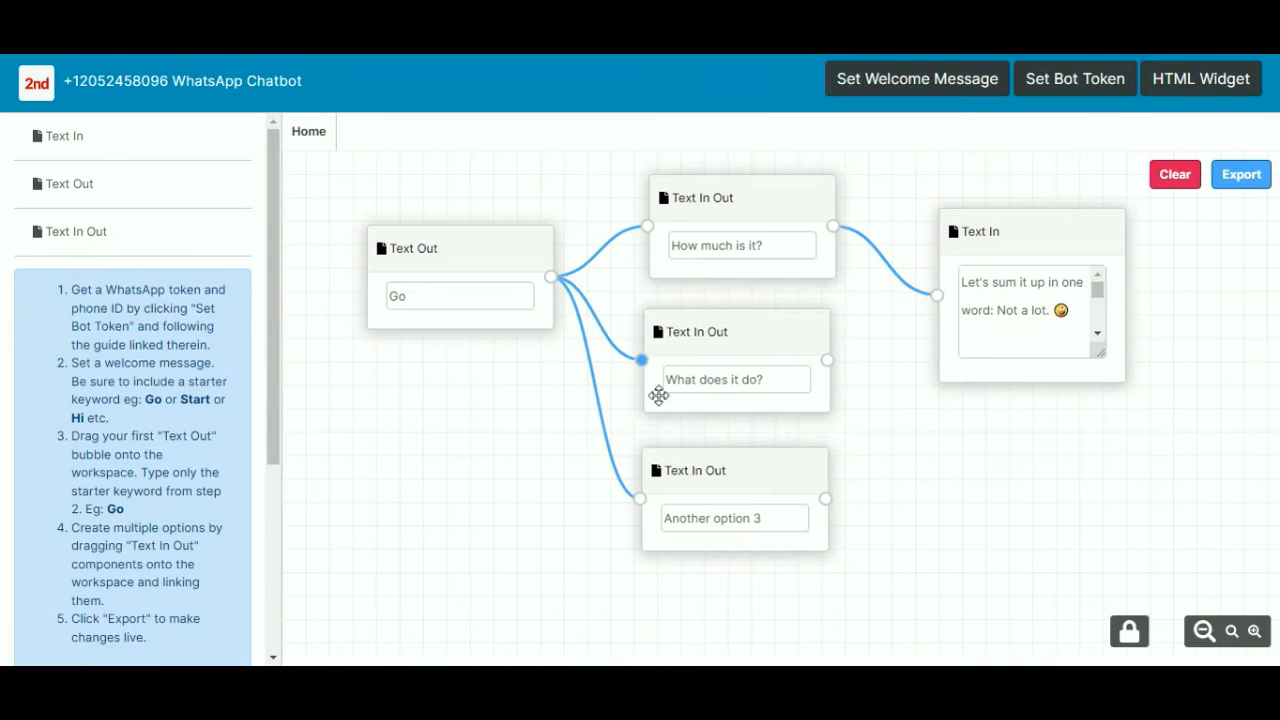
left_click(735, 331)
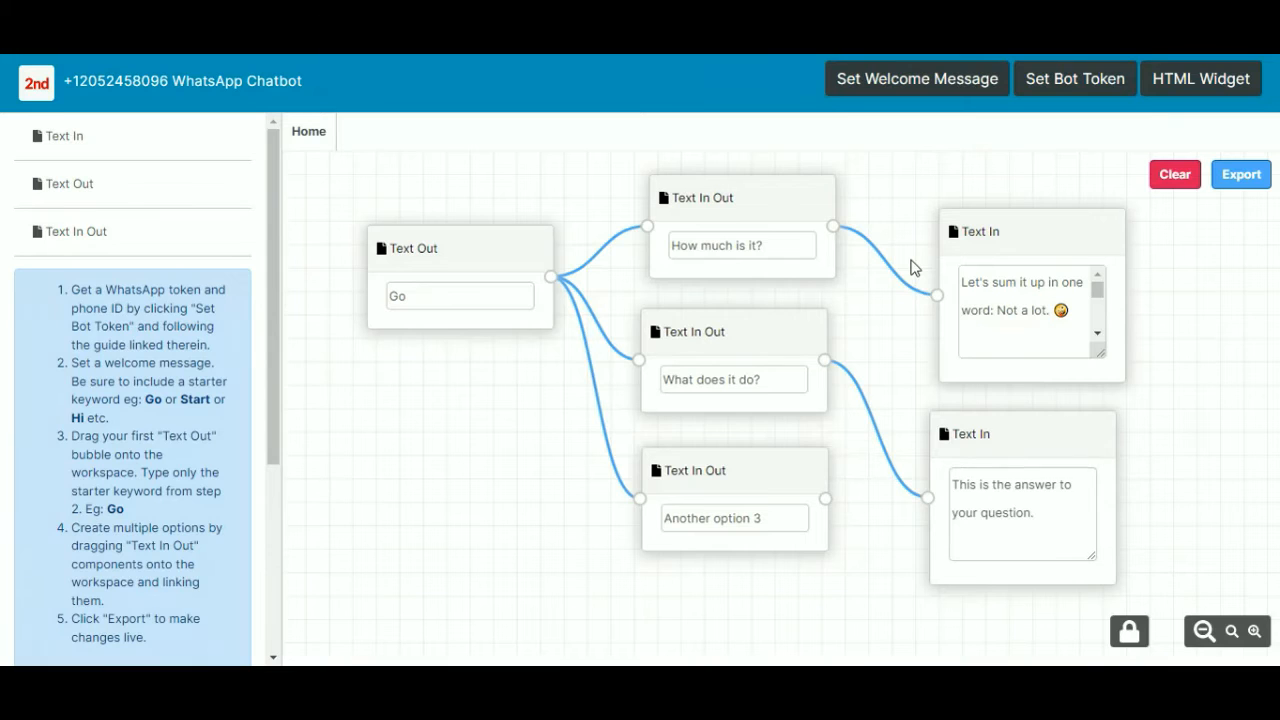
mouse_move(480, 447)
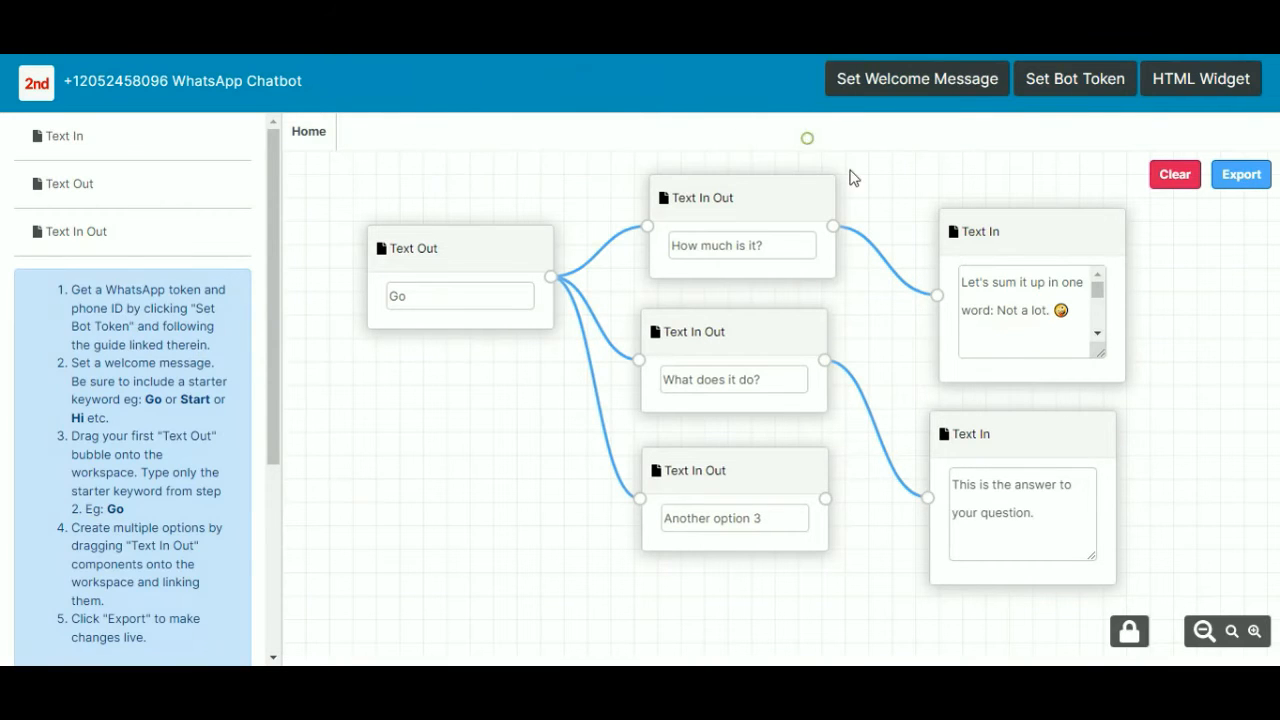
mouse_move(1075, 79)
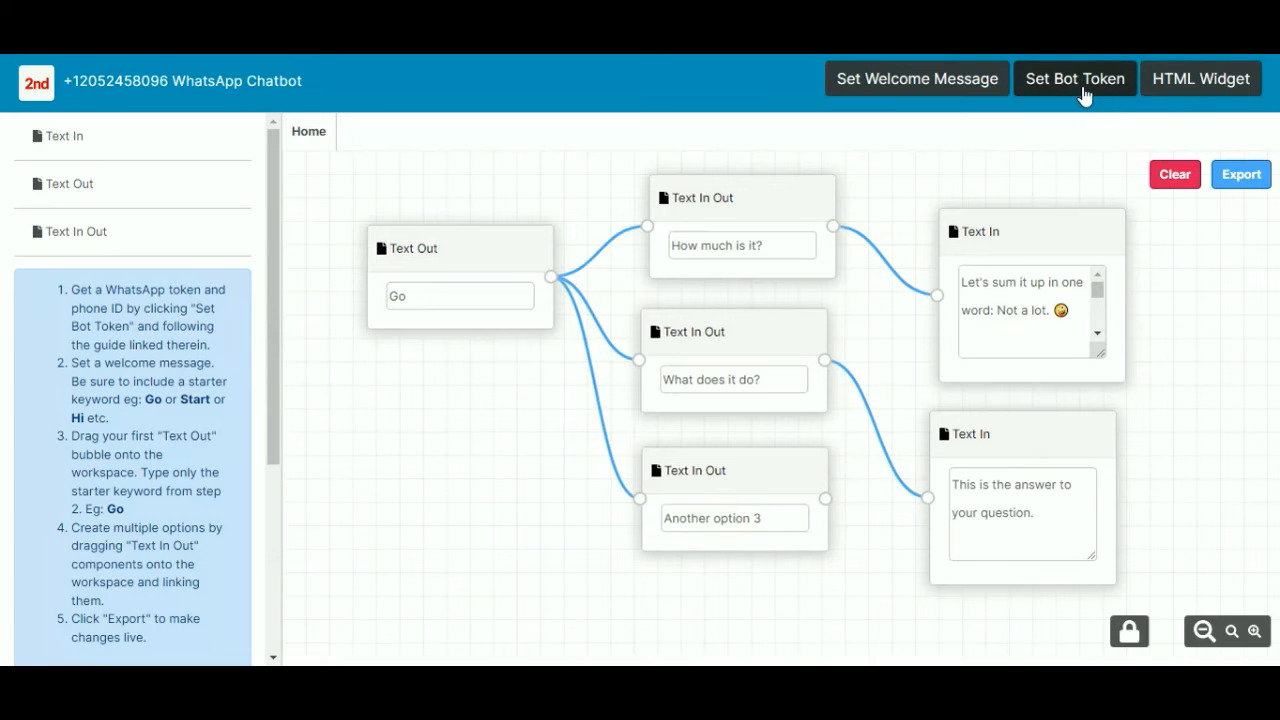
left_click(1074, 79)
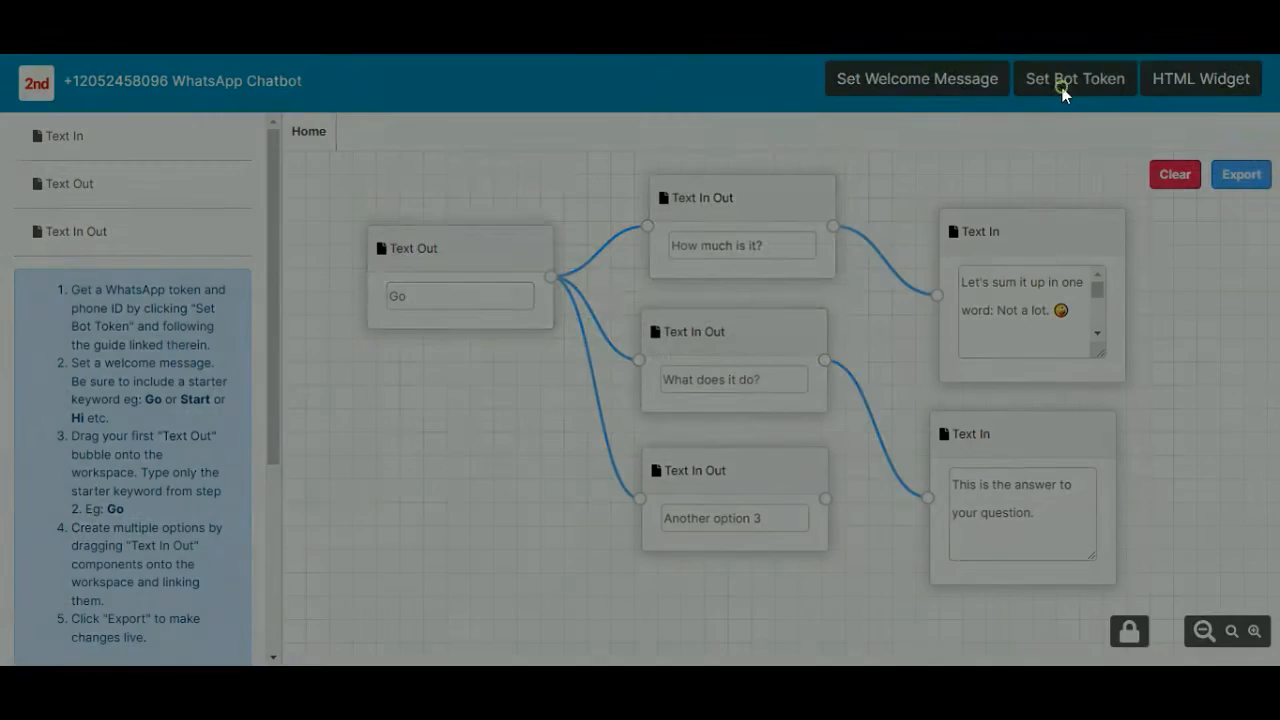
left_click(1074, 78)
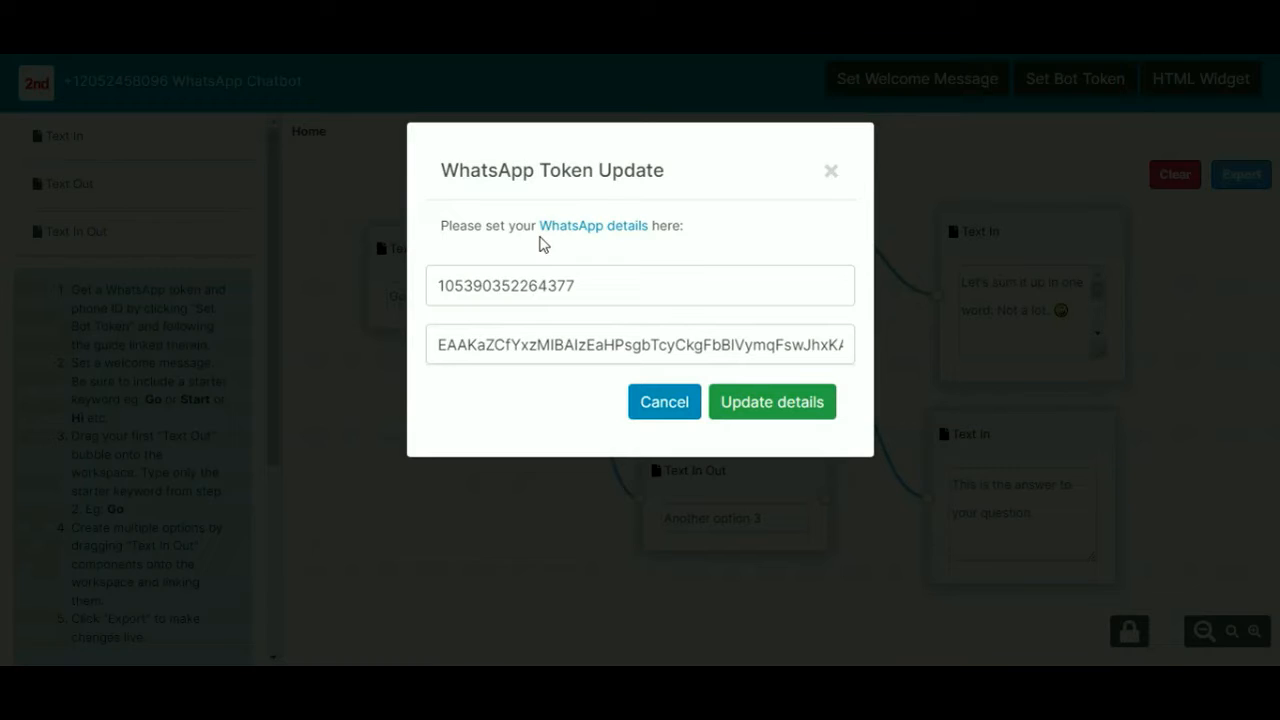
mouse_move(427, 245)
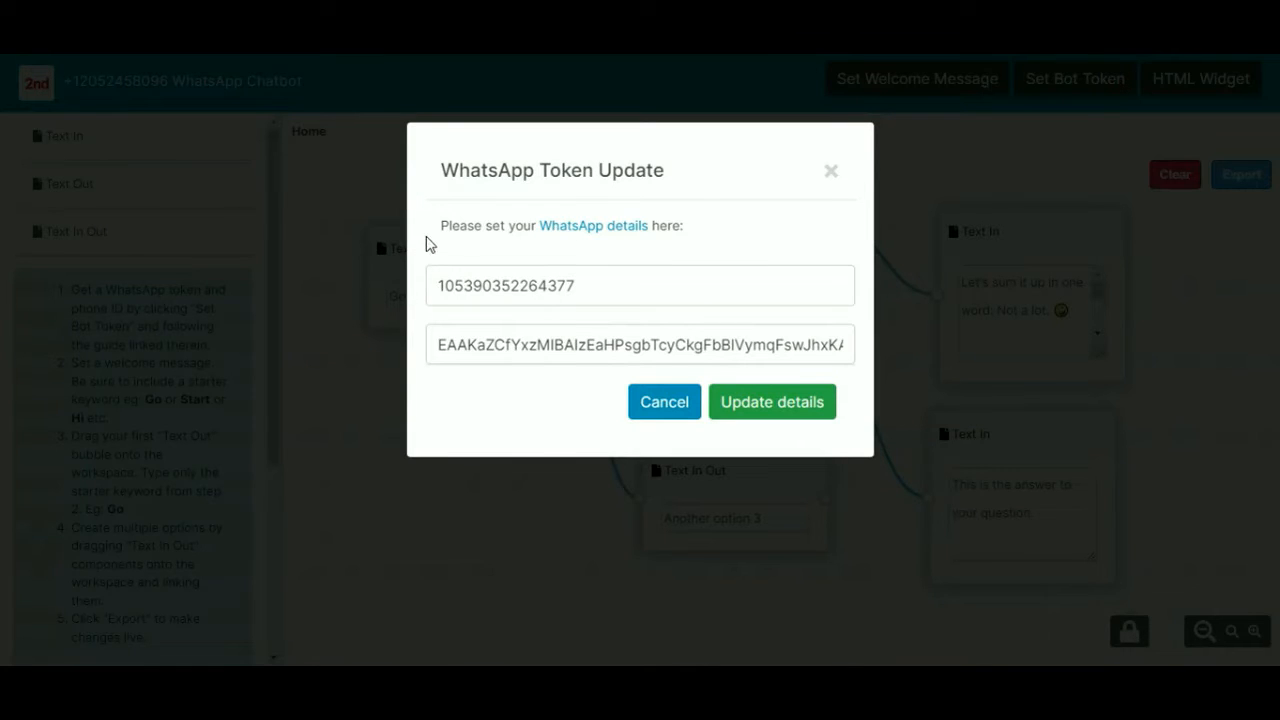
mouse_move(702, 273)
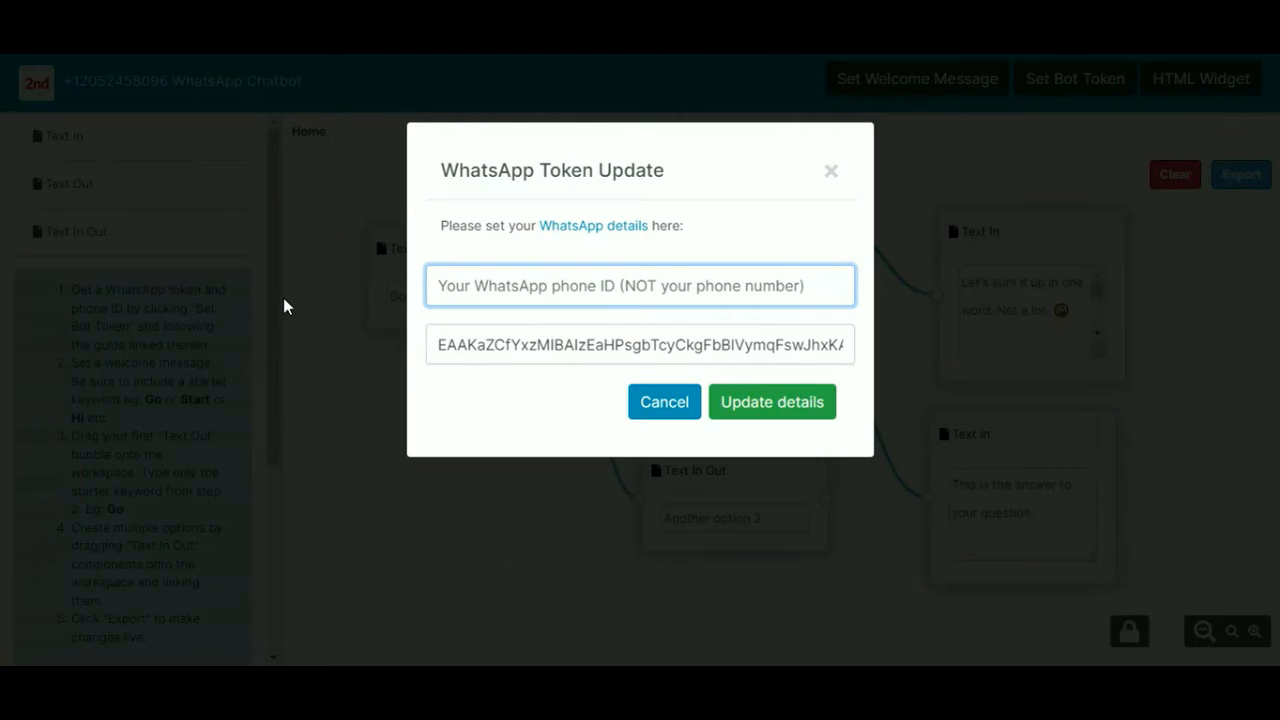
left_click(639, 285)
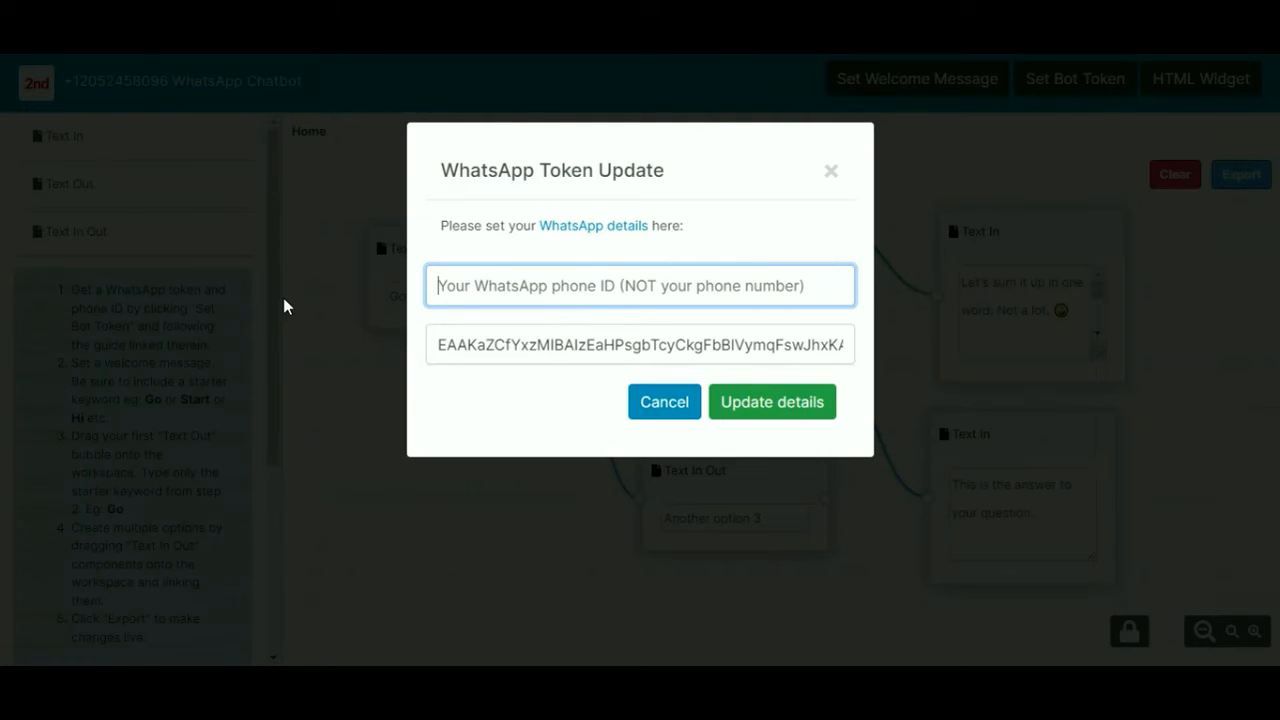
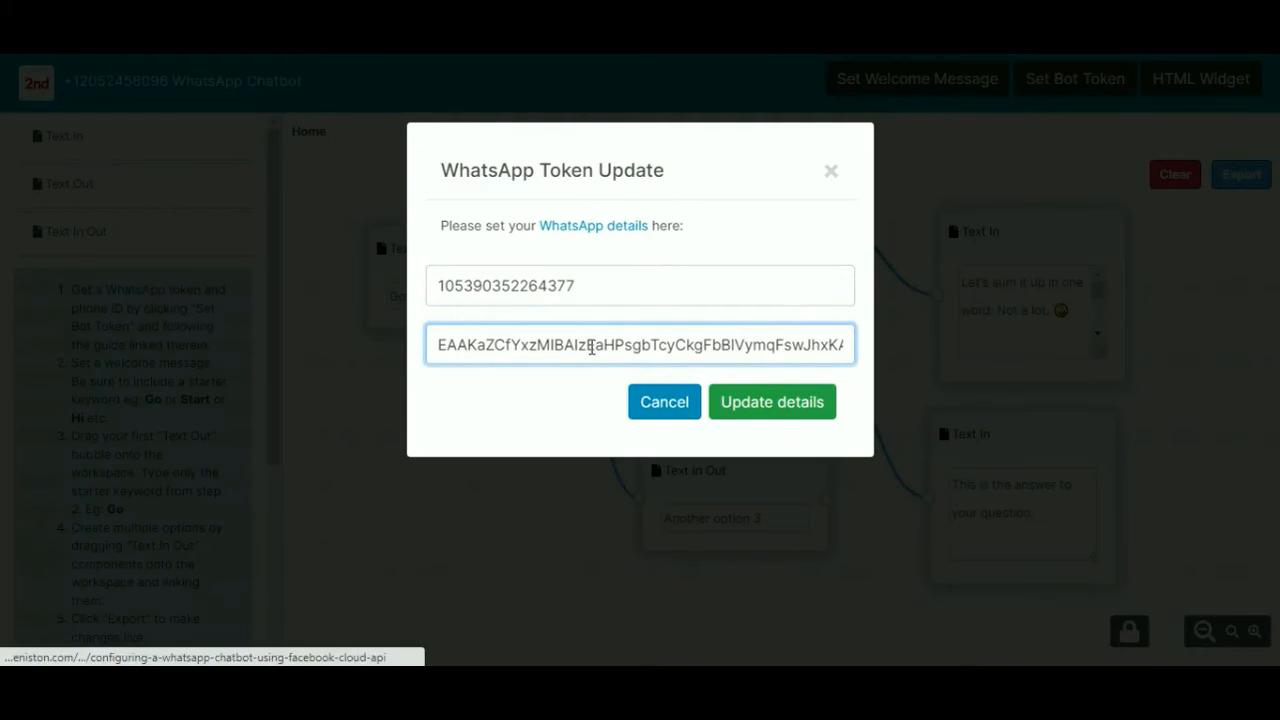
mouse_move(607, 237)
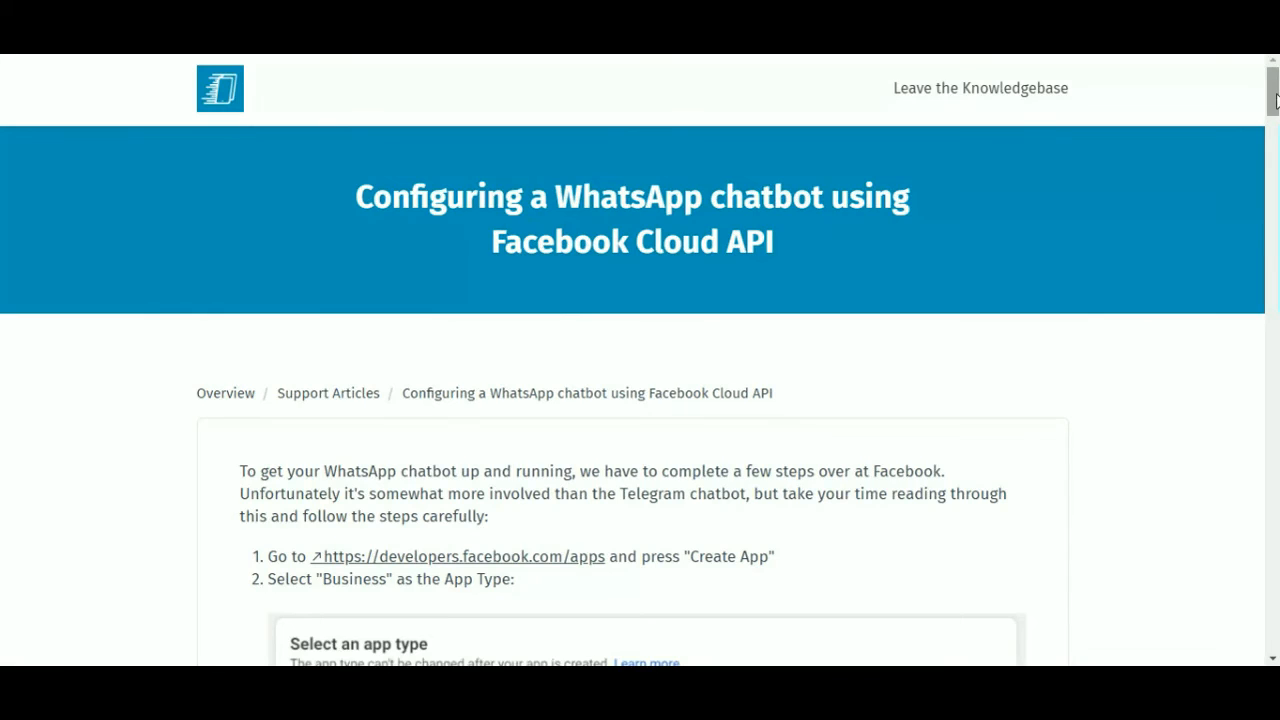
Scroll through the token guide and close the bot token dialog.
scroll("down", 3)
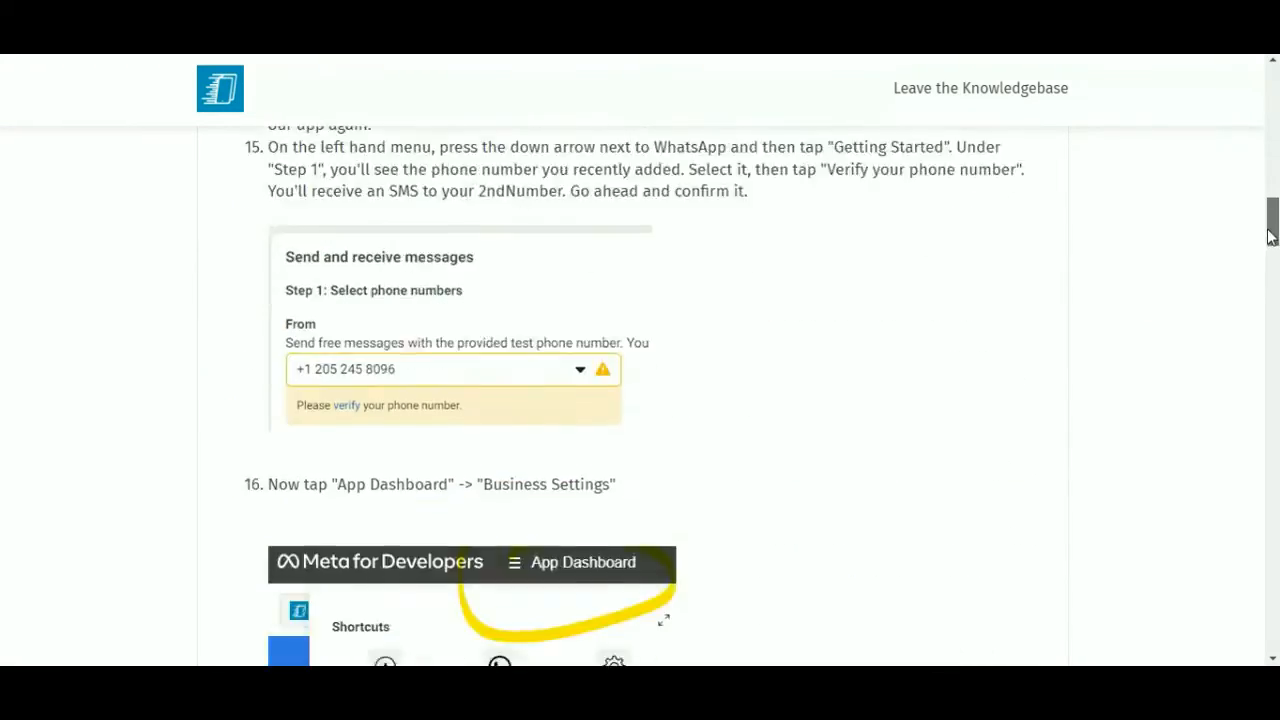
scroll("down", 3)
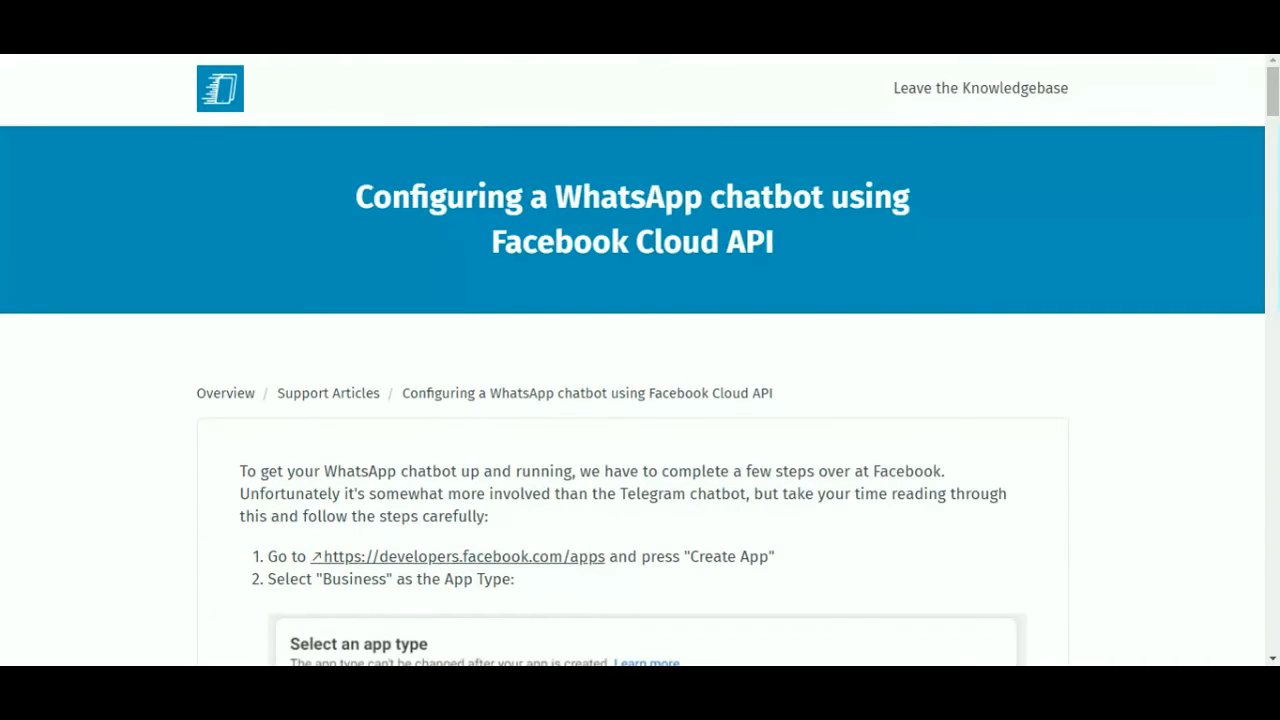
mouse_move(219, 88)
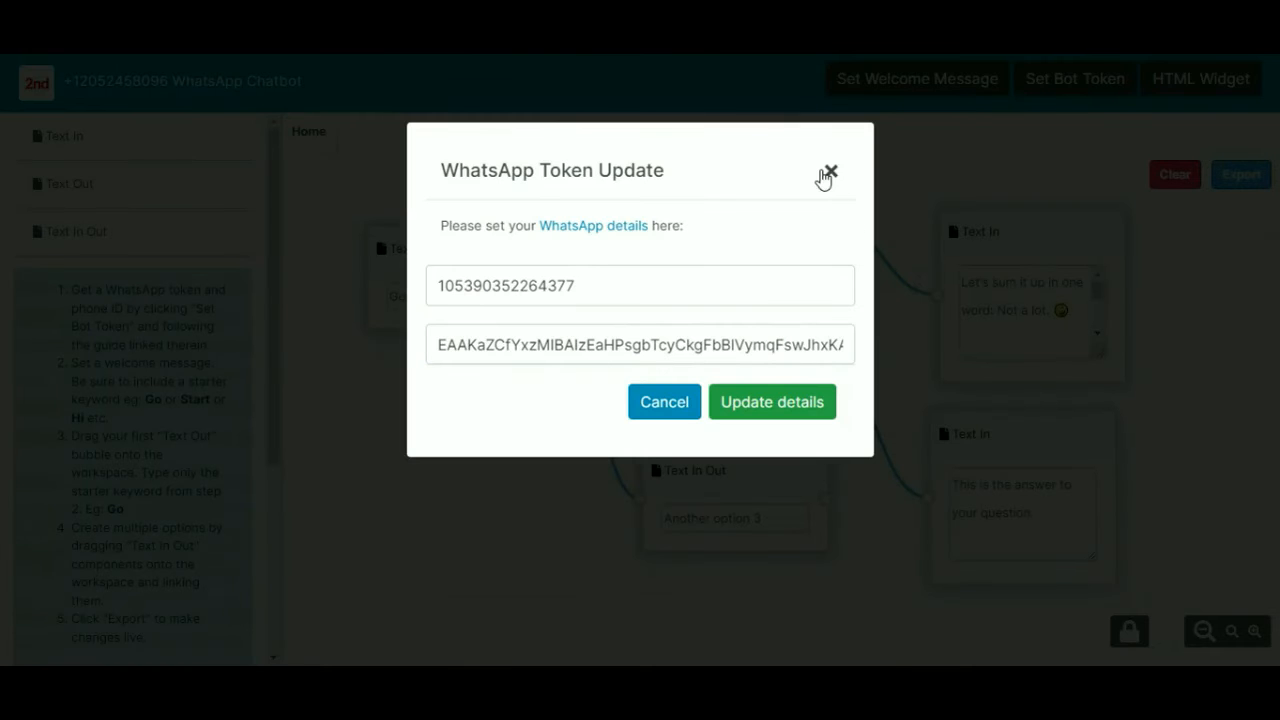
mouse_move(829, 172)
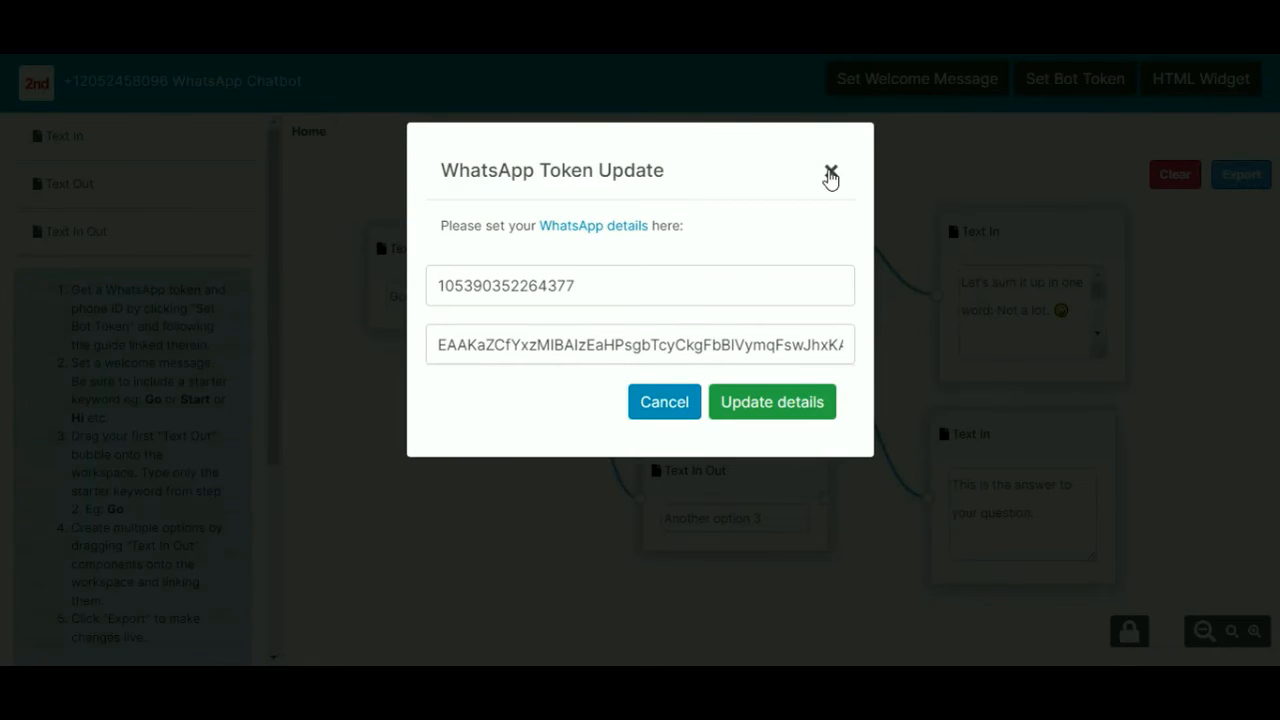
left_click(831, 171)
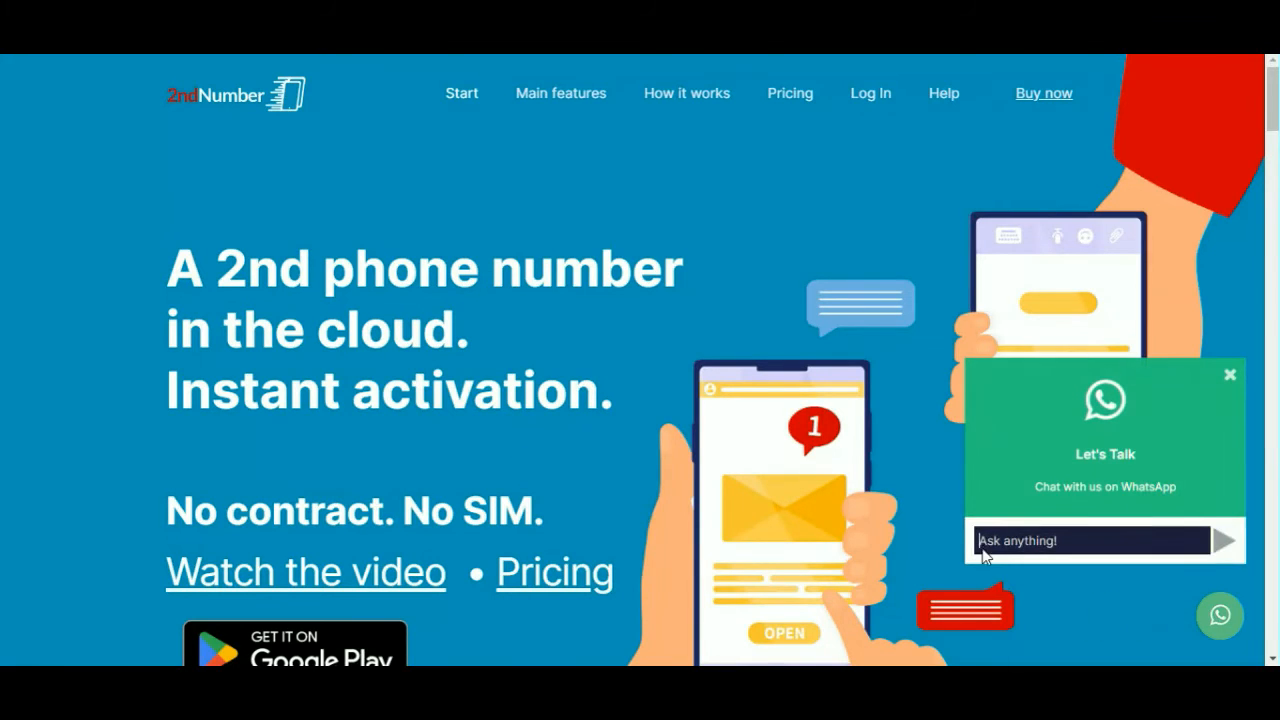
Send 'Here we go' to the bot from the homepage chat widget.
type("Here we go")
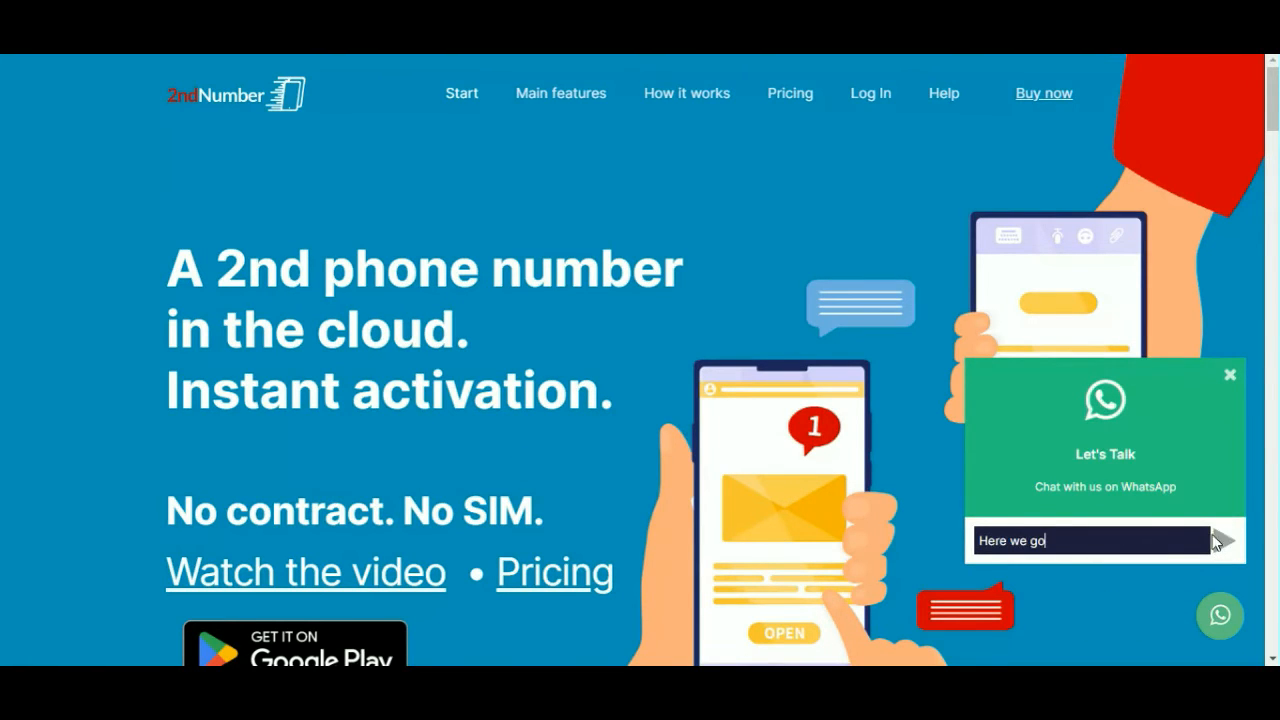
left_click(1217, 540)
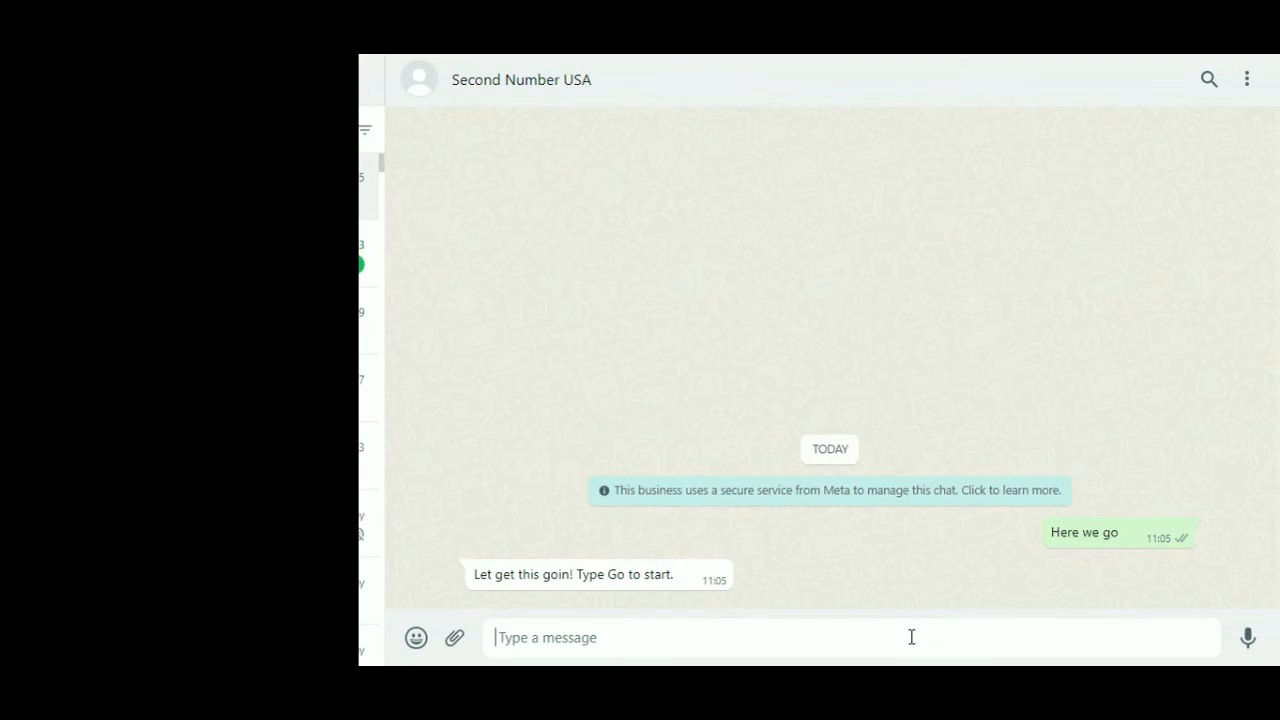
Send 'Go', then pick 'How much is it?' and 'Another option 3' from the list.
type("Go")
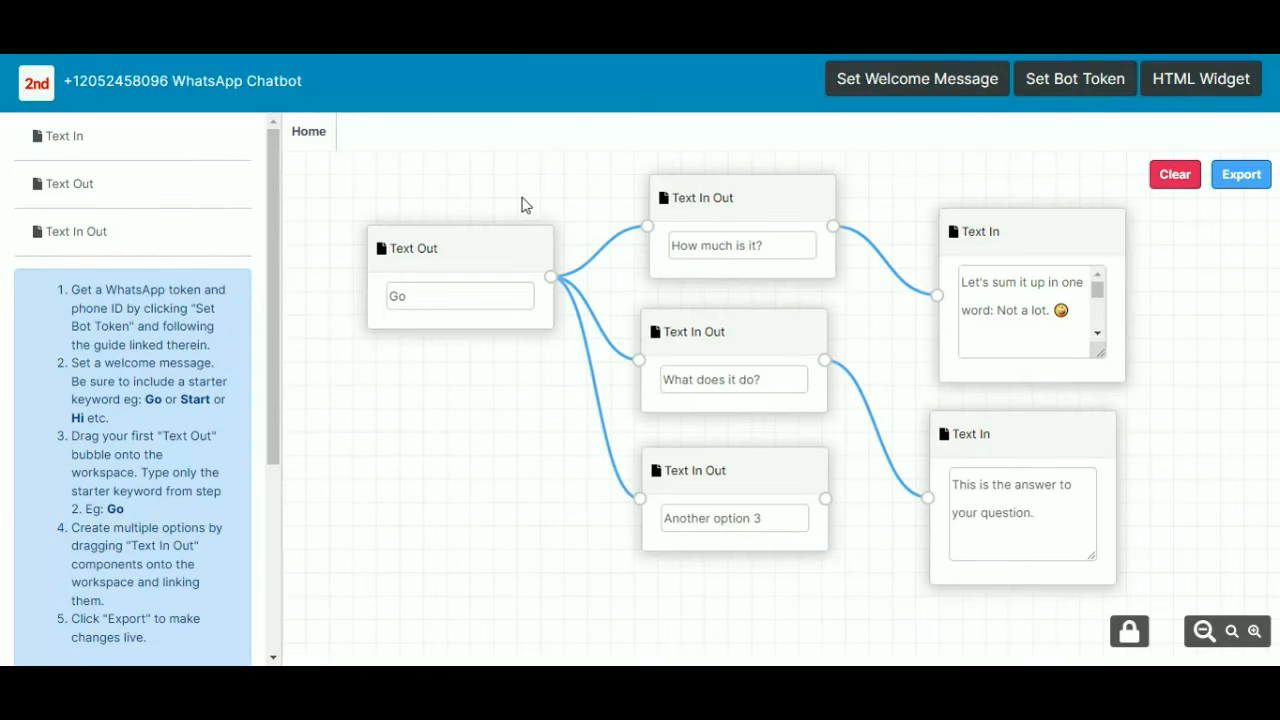
mouse_move(698, 421)
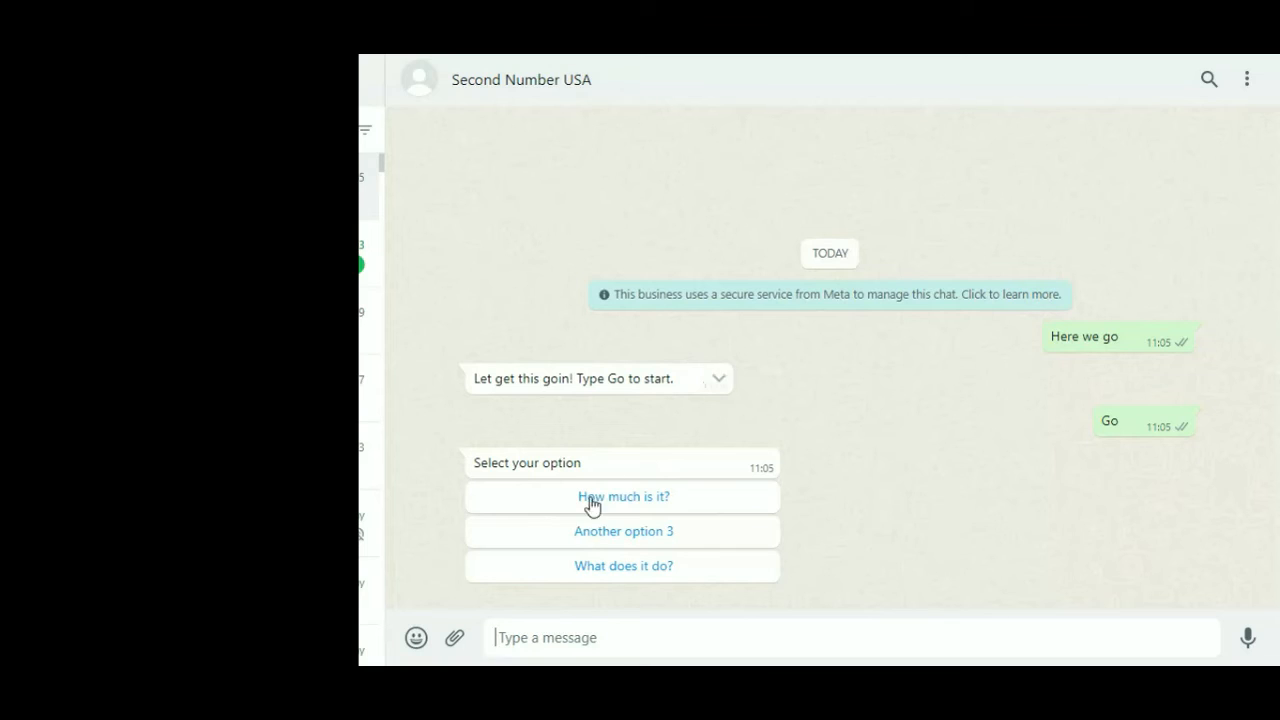
left_click(623, 496)
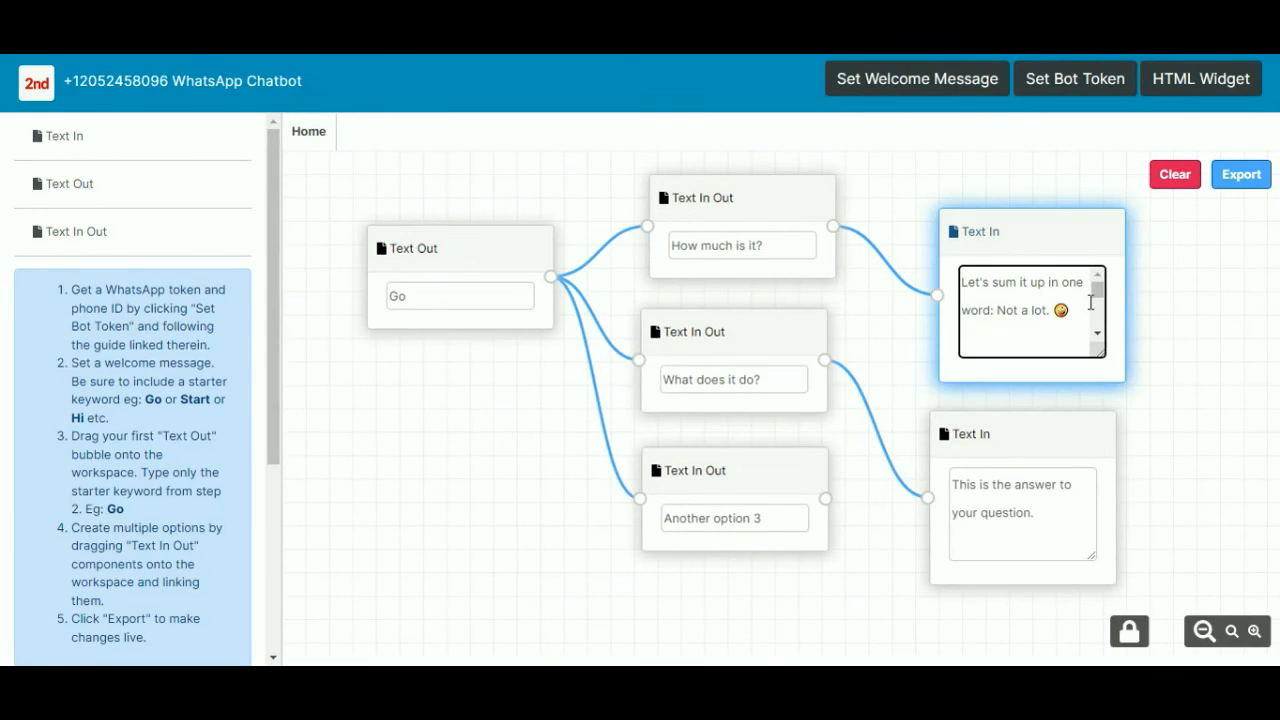
scroll("down", 3)
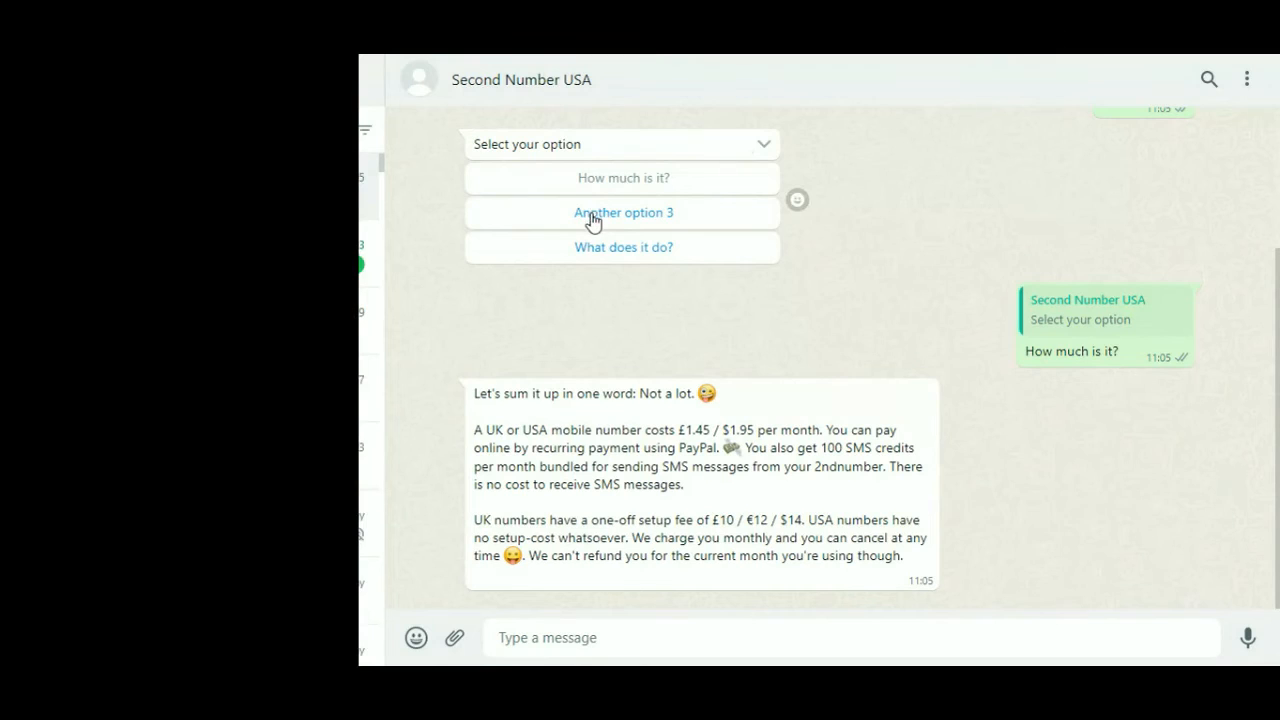
left_click(623, 247)
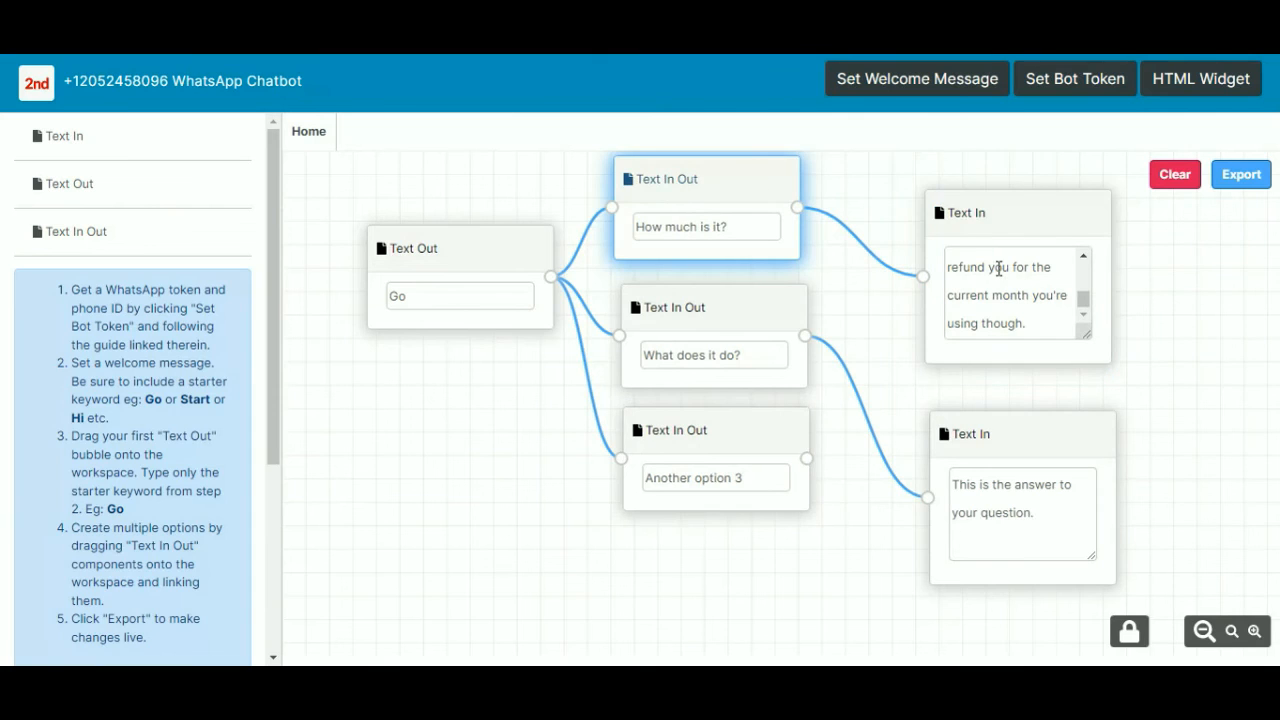
mouse_move(1027, 360)
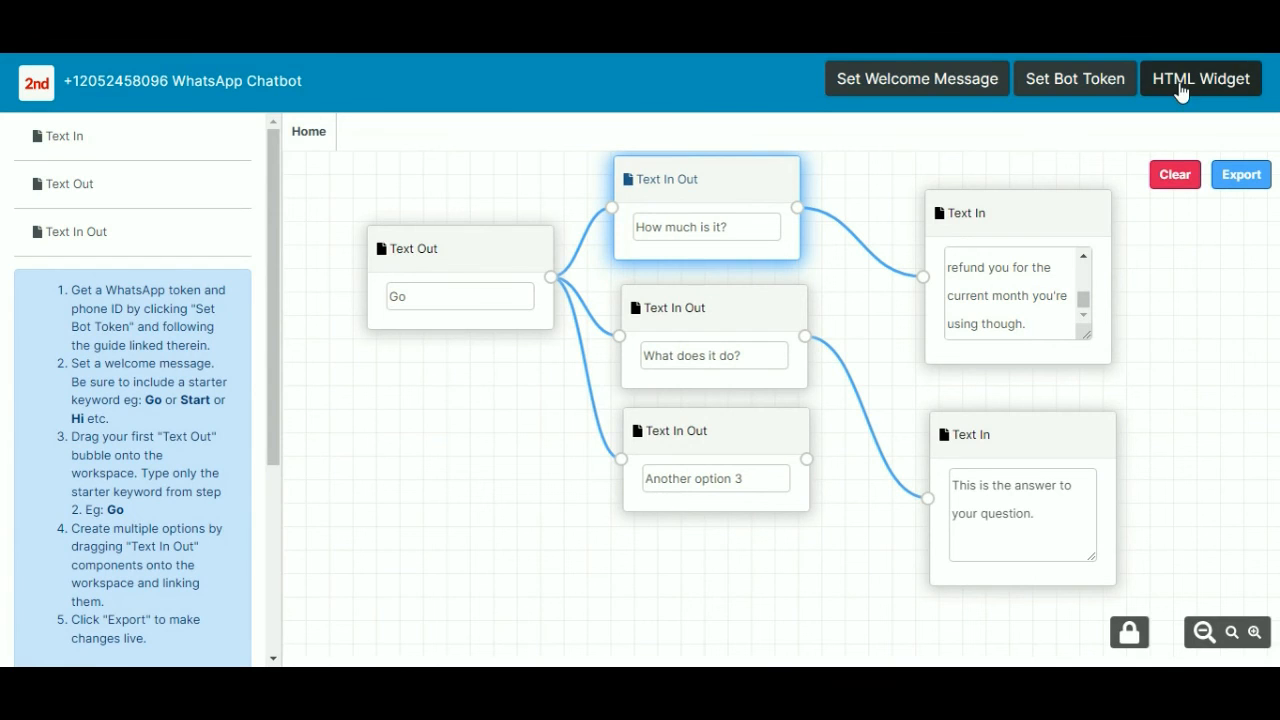
left_click(1200, 78)
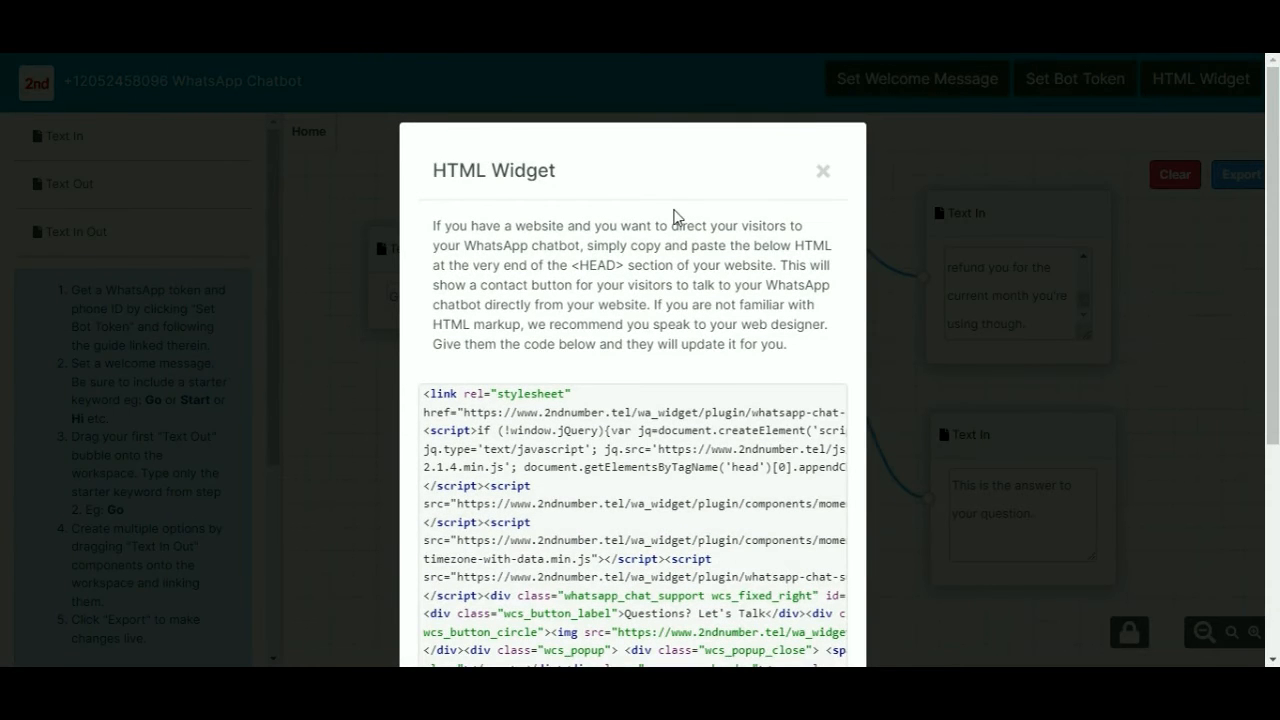
mouse_move(863, 187)
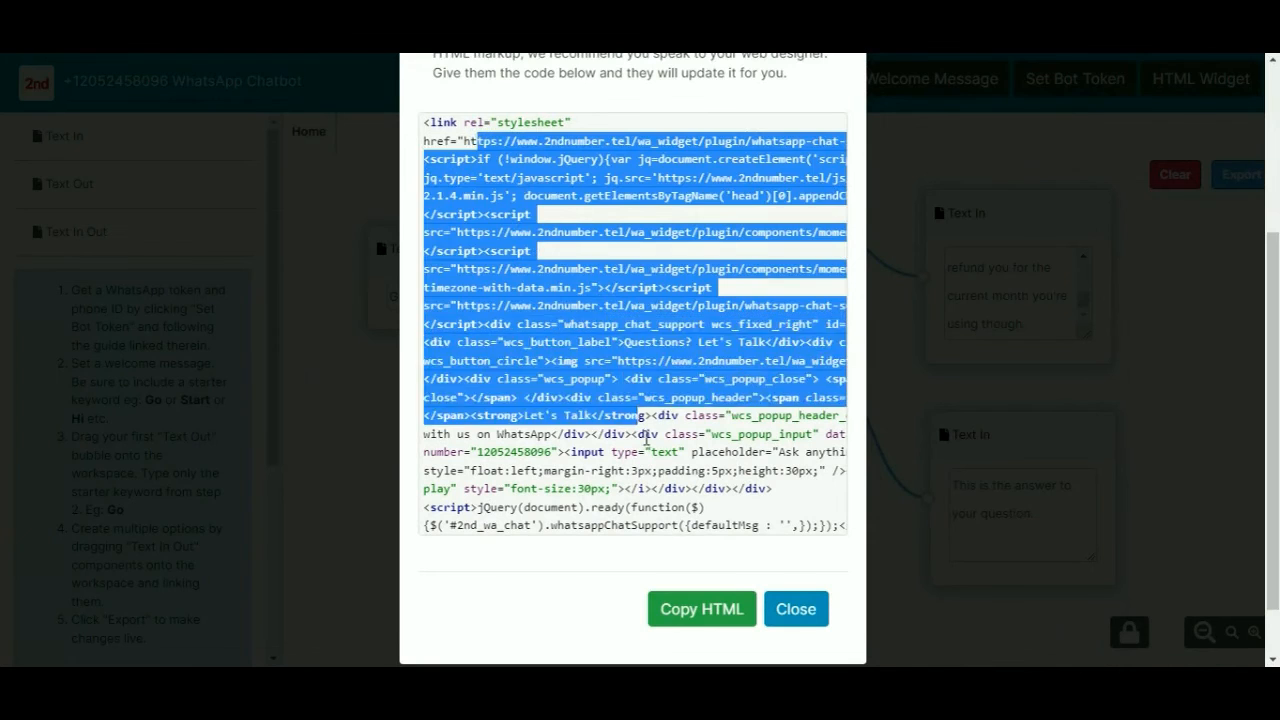
left_click(701, 608)
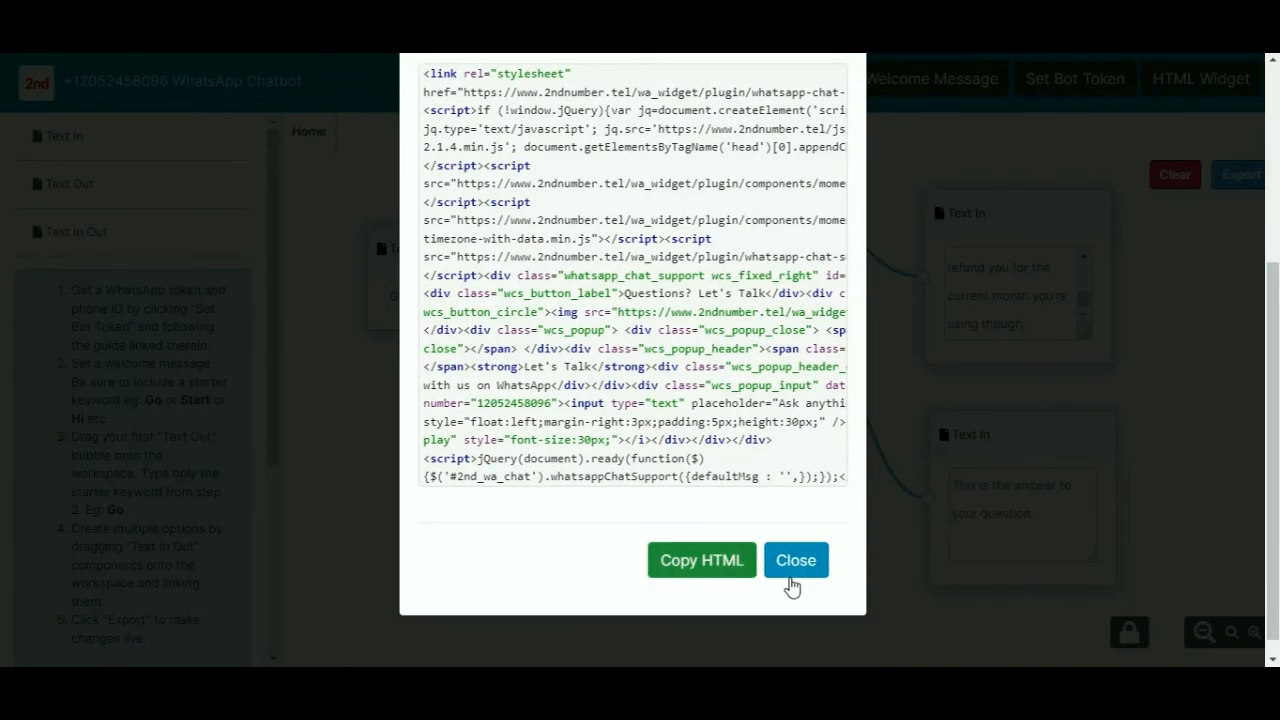
left_click(795, 559)
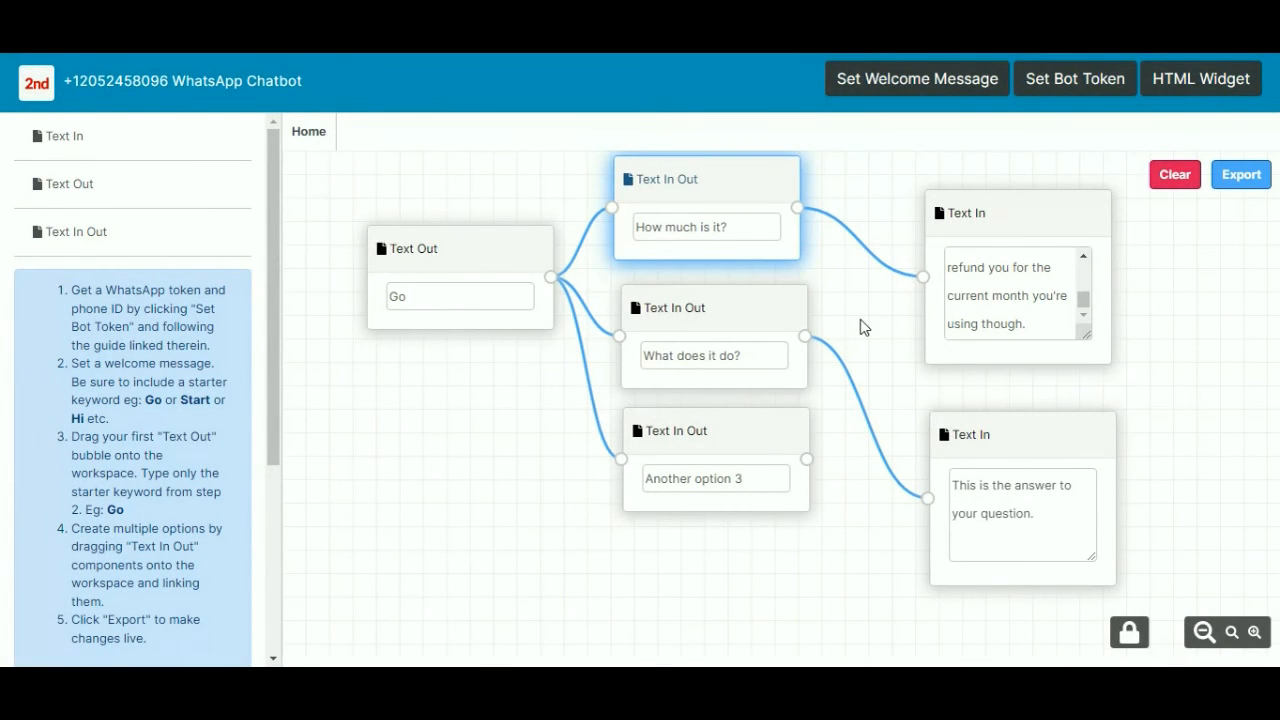